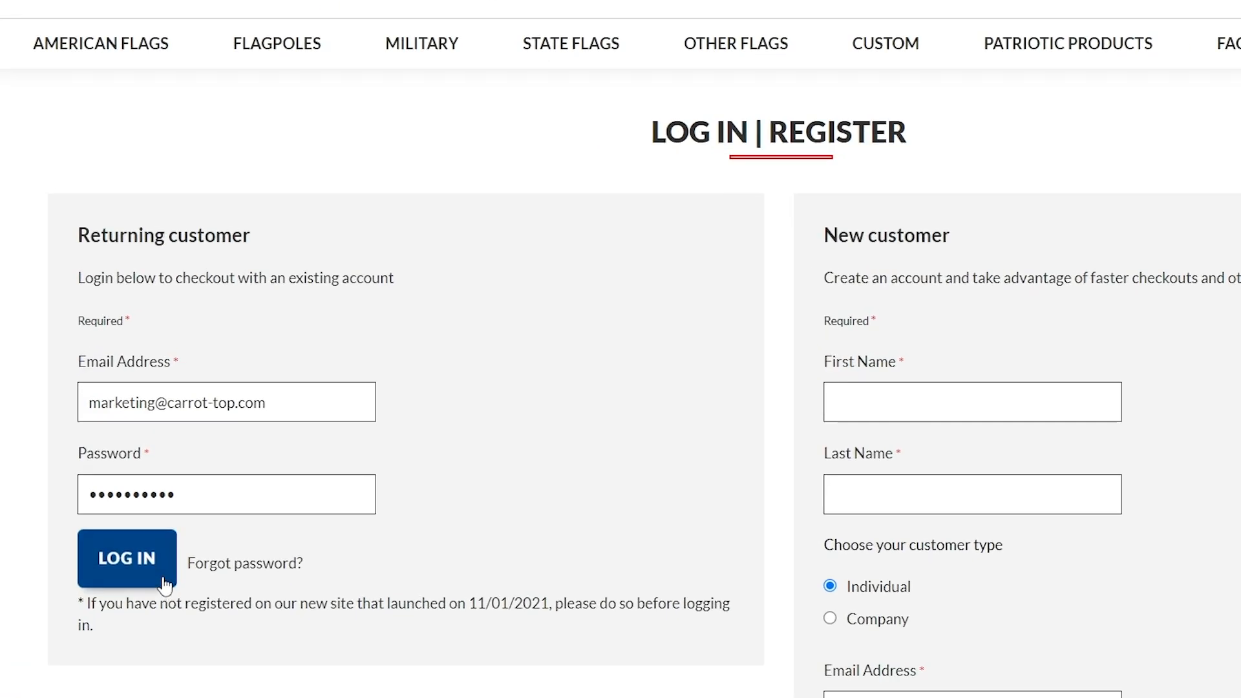
# - Log in with the saved credentials and open the My Account overview via the Welcome link
pyautogui.click(126, 557)
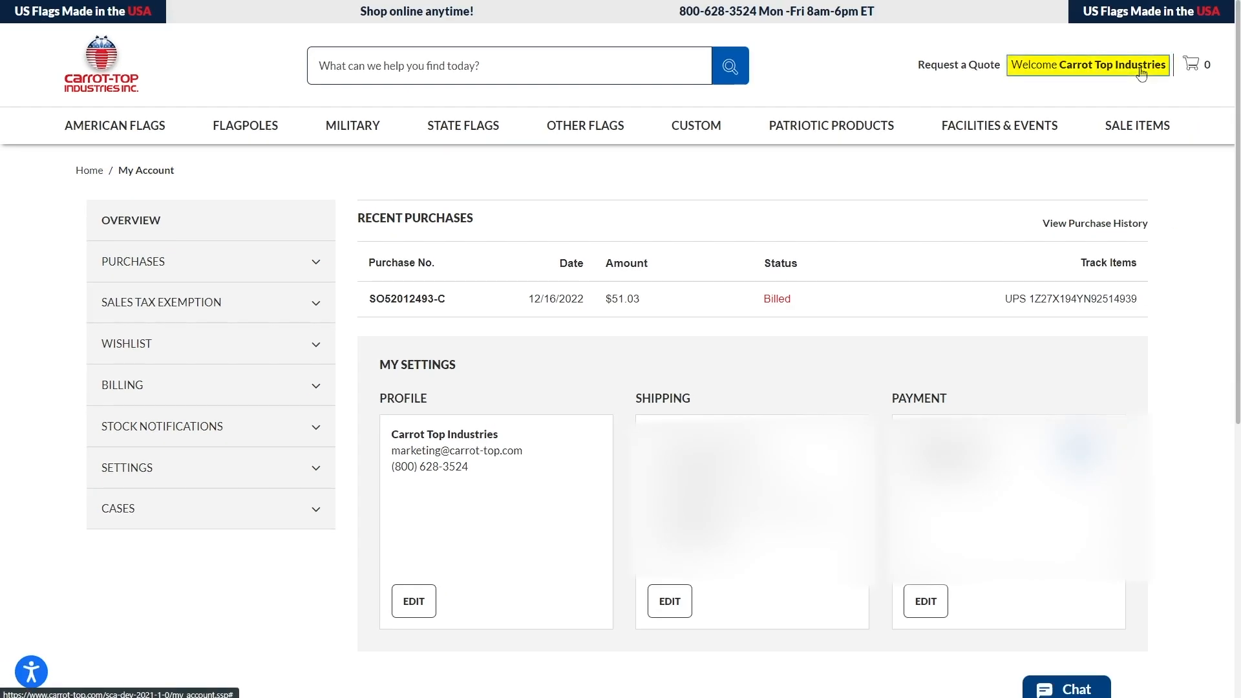
pyautogui.click(1087, 65)
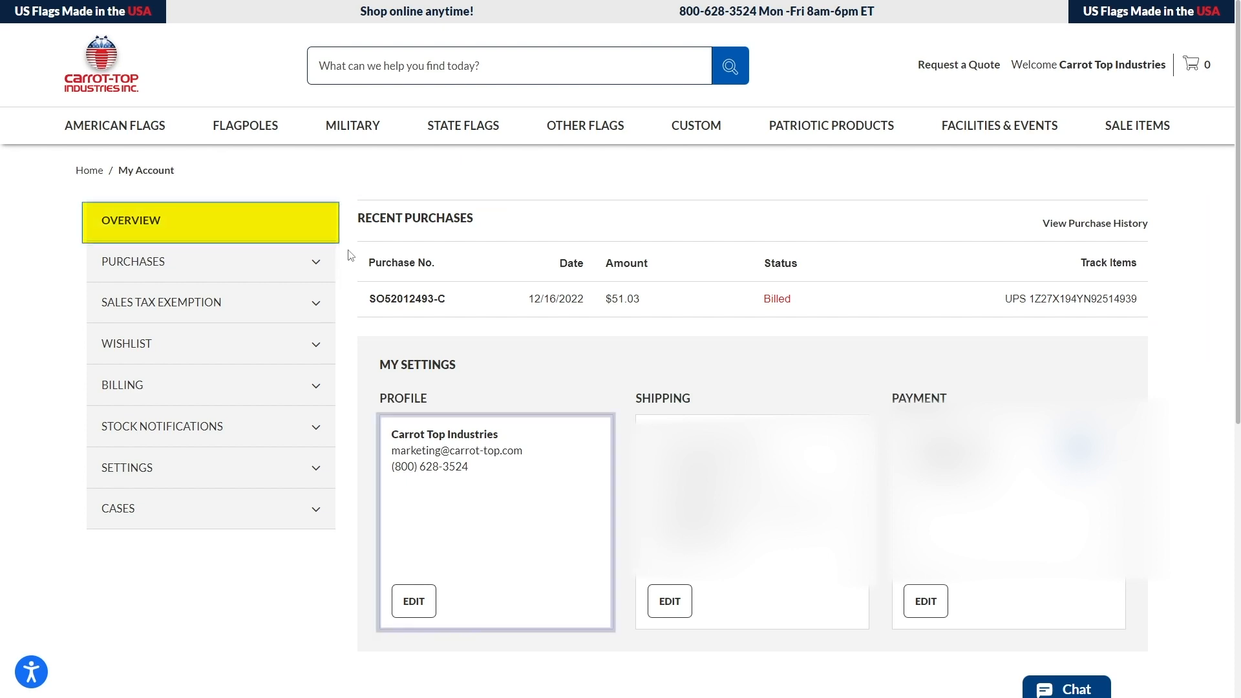
pyautogui.moveTo(413, 600)
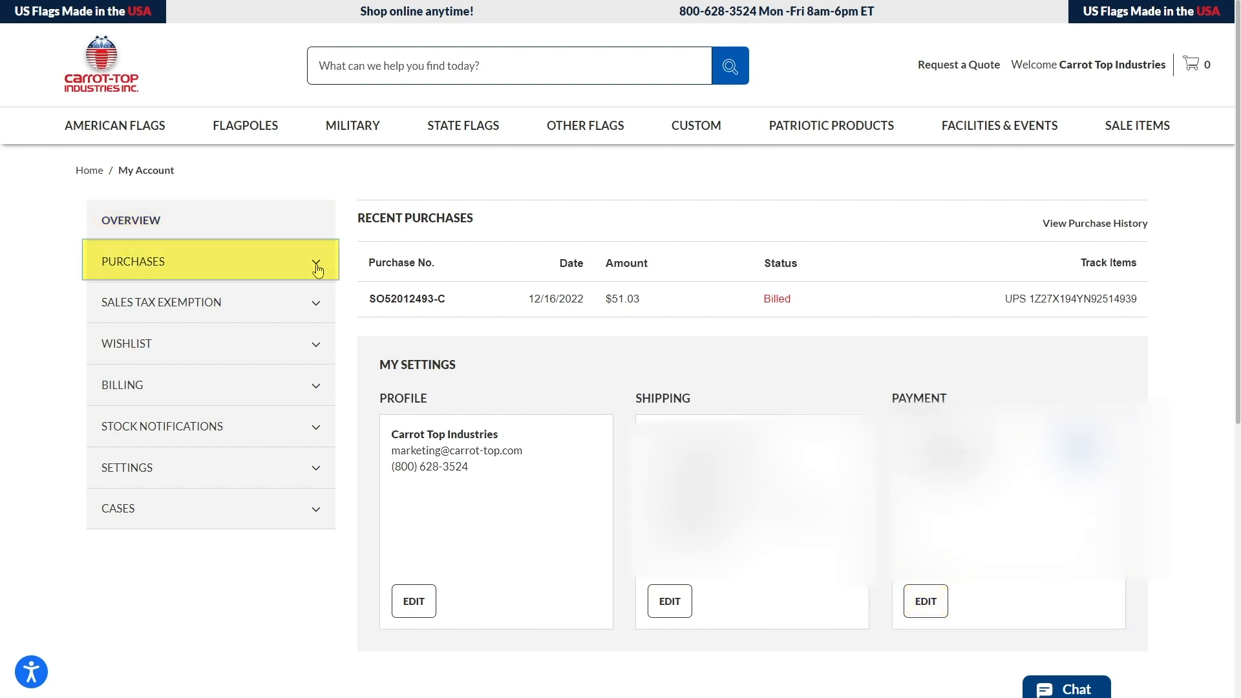
# - Expand Purchases and view Purchase History, opening and closing the date calendar
pyautogui.click(211, 261)
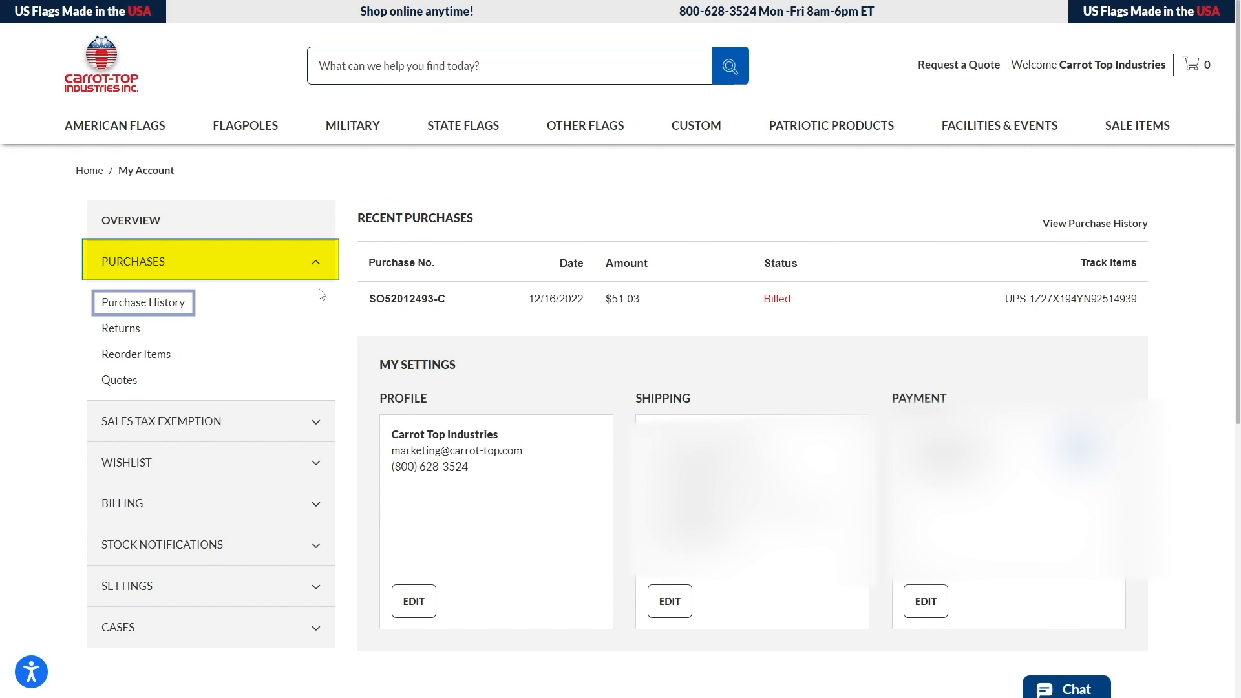
pyautogui.click(143, 302)
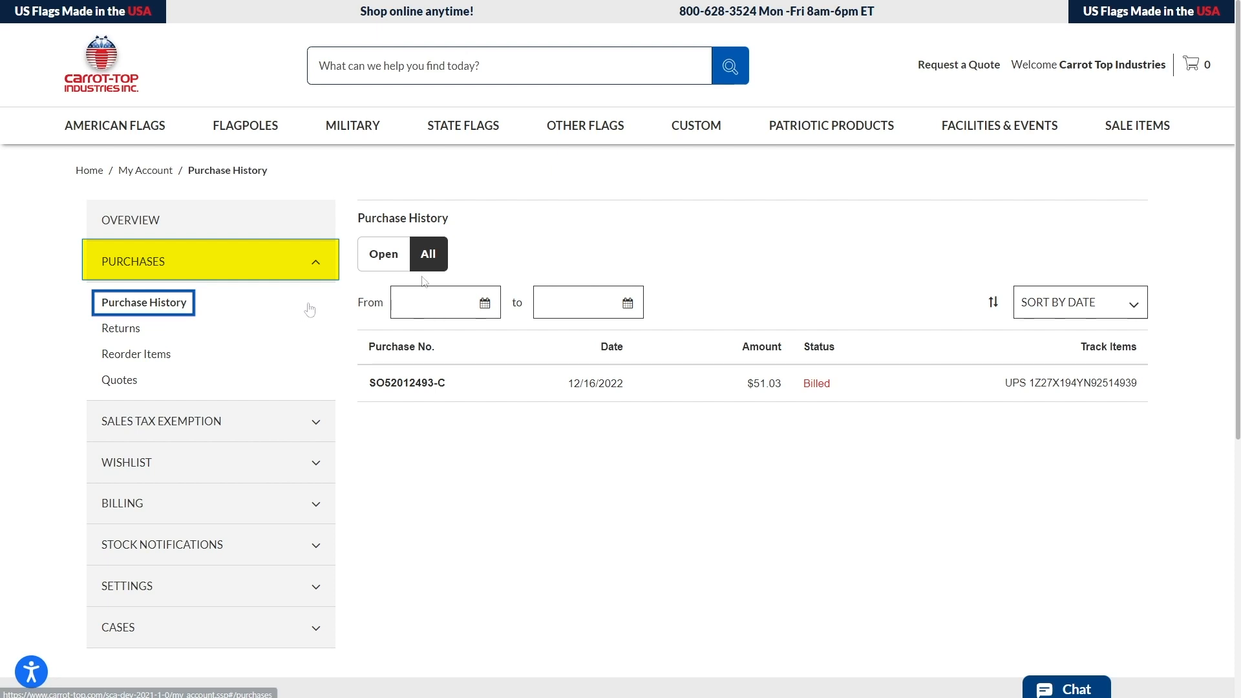
pyautogui.click(439, 302)
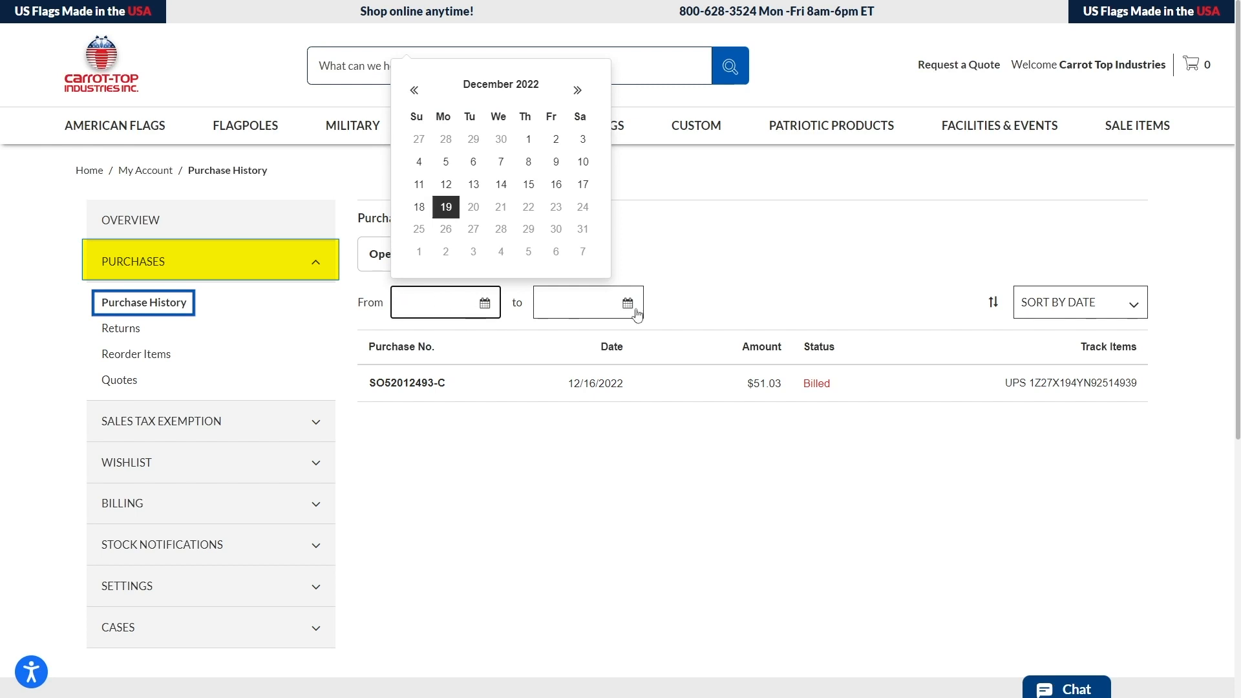
pyautogui.click(1075, 302)
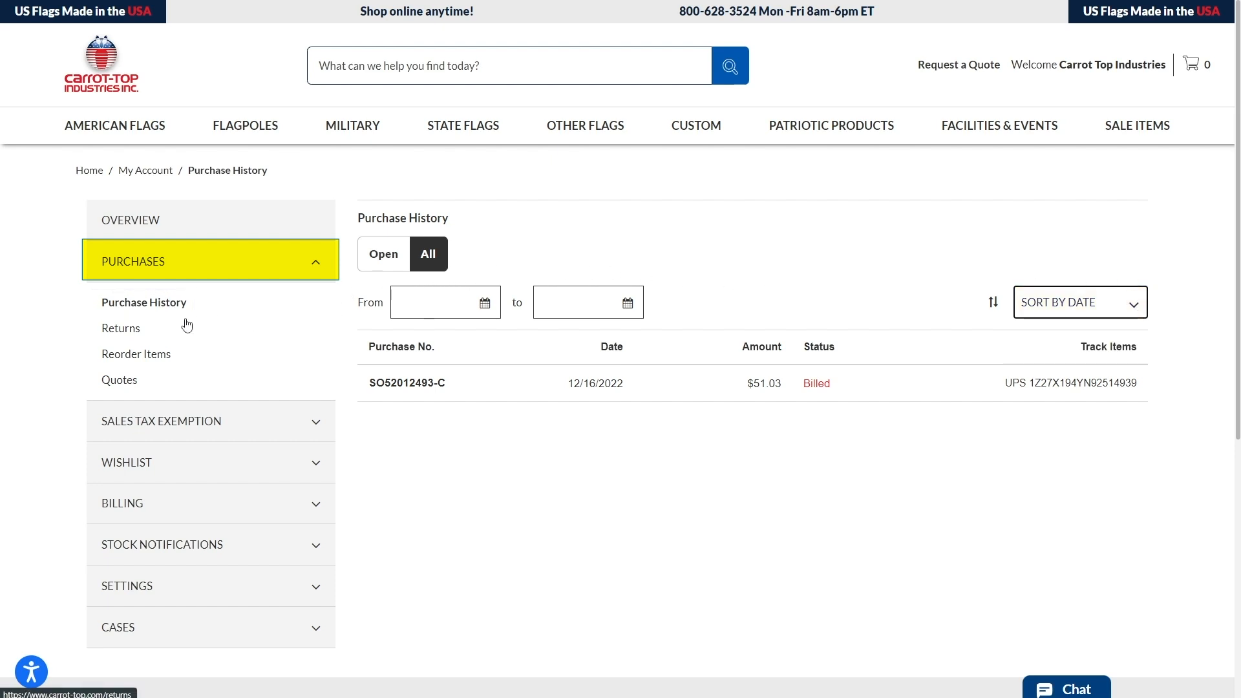
# - View Returns, Reorder Items sorted by frequently purchased, and the Quotes list
pyautogui.click(120, 327)
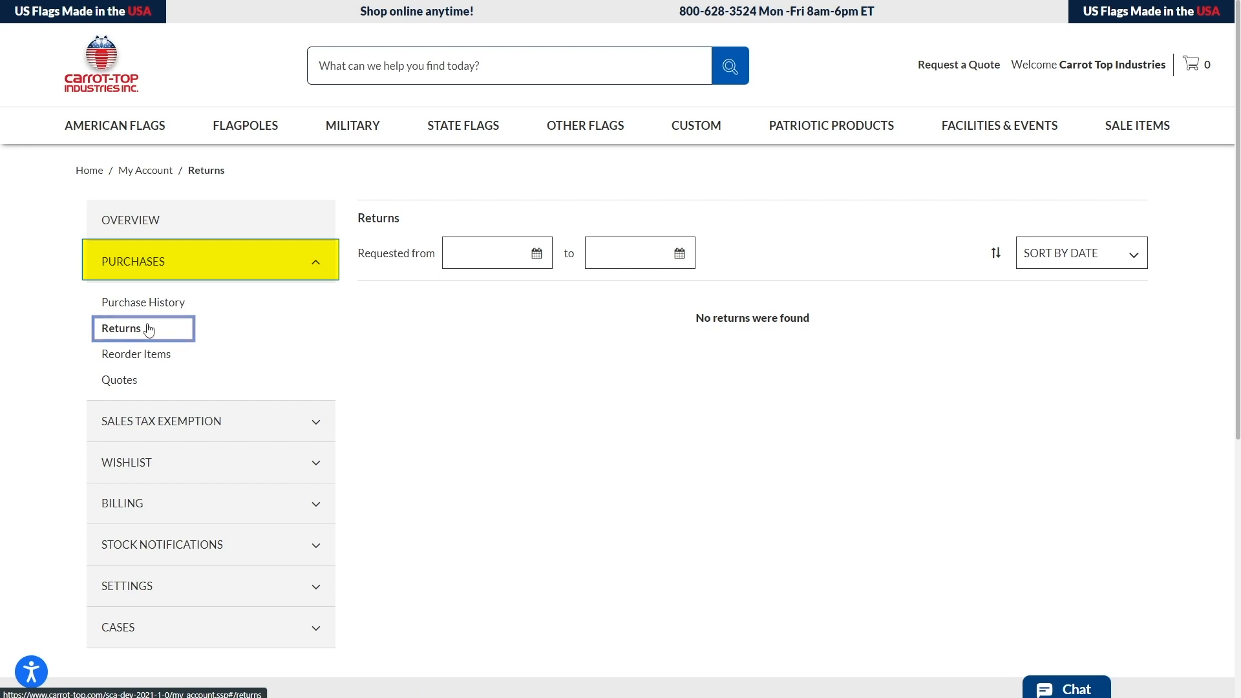
pyautogui.click(136, 353)
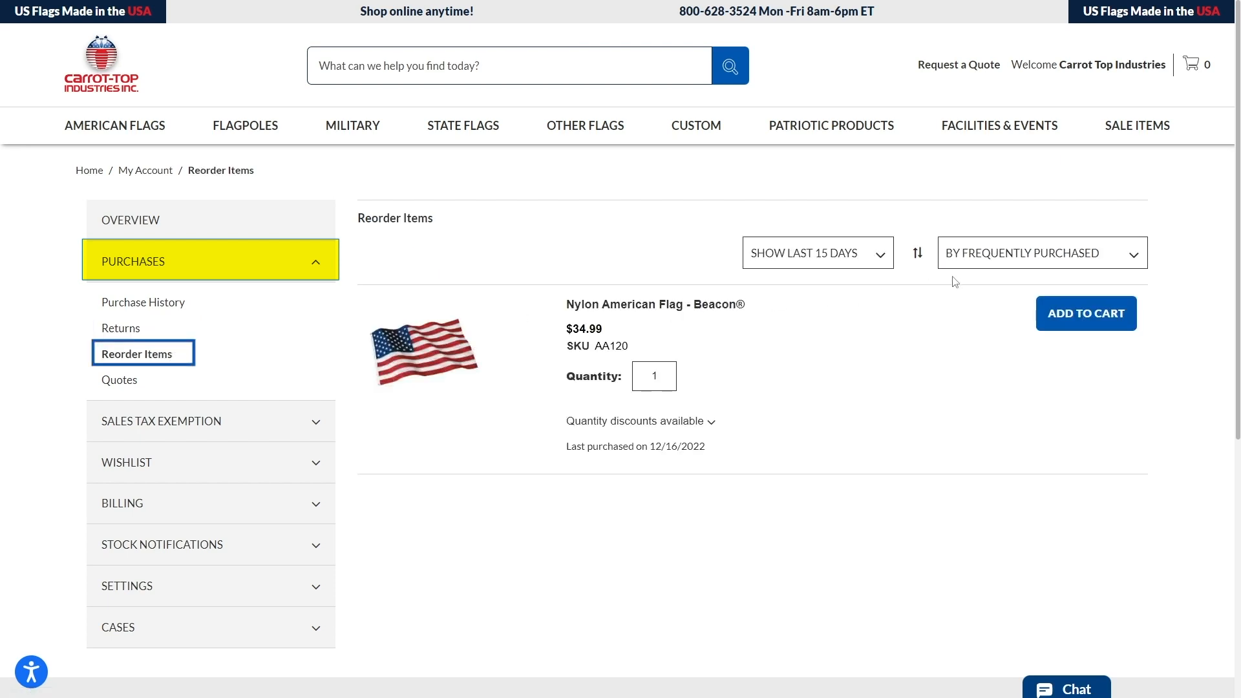
pyautogui.click(1040, 253)
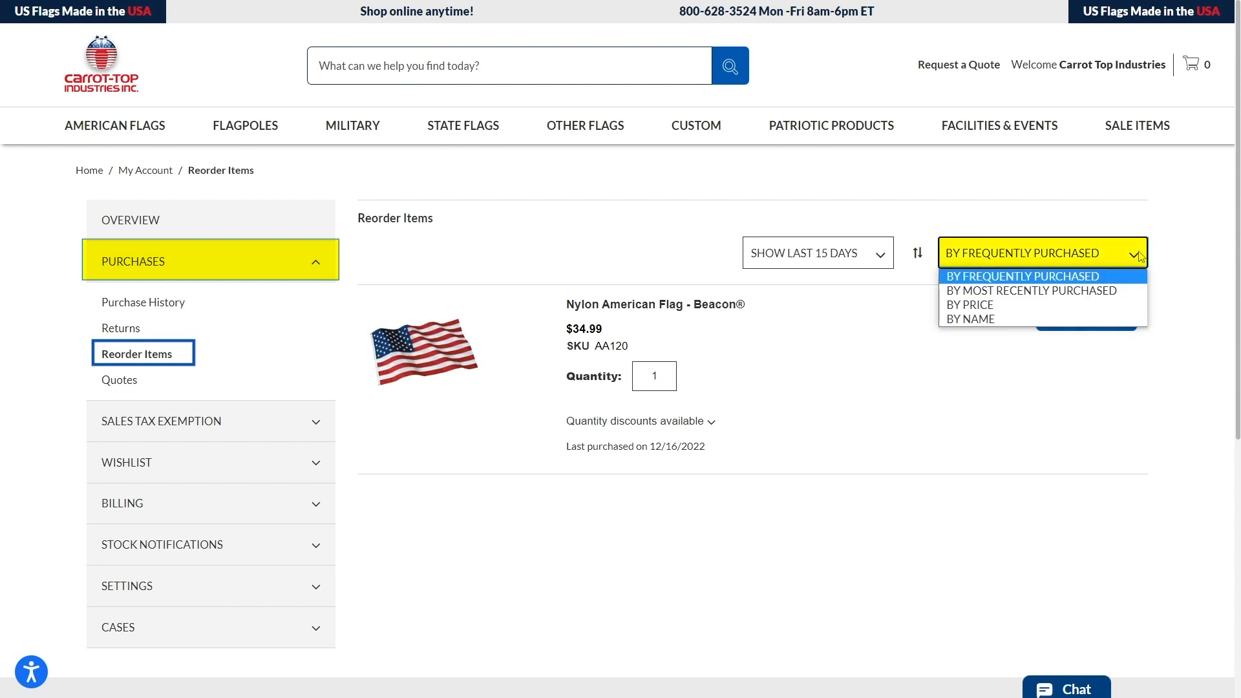
pyautogui.click(1023, 276)
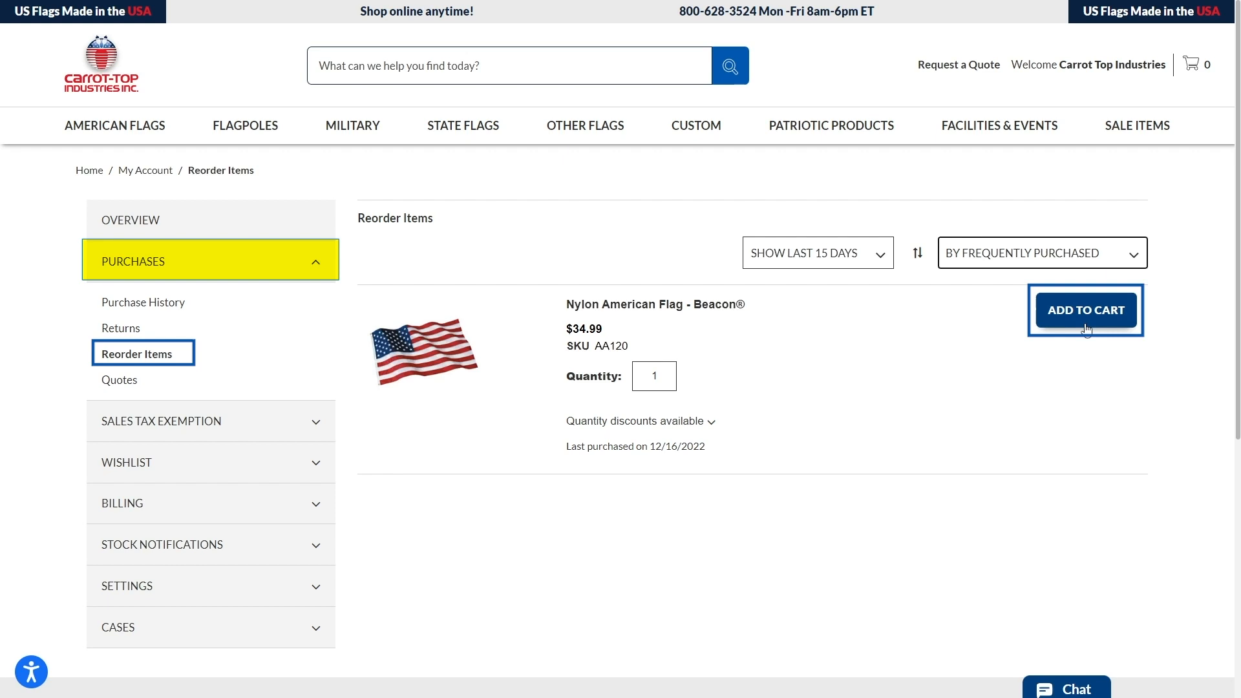
pyautogui.click(119, 381)
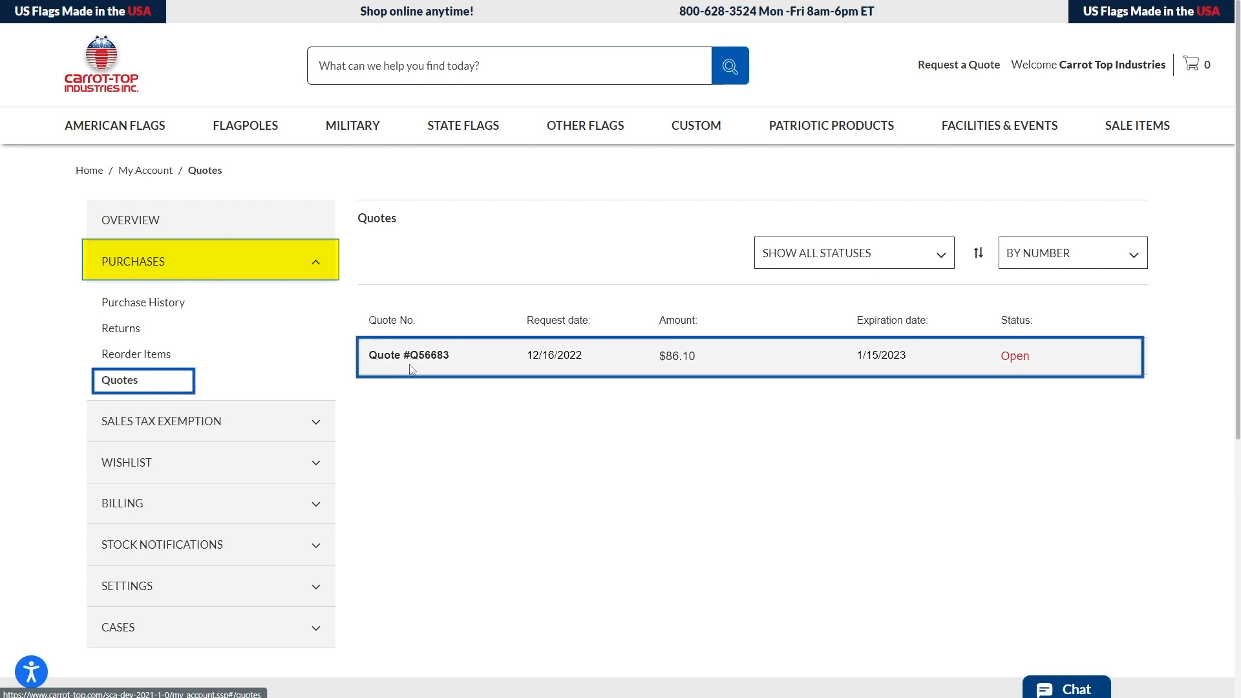
# - Open quote Q56683 ($86.10, pending approval) and expand the Sales Tax Exemption section
pyautogui.click(408, 355)
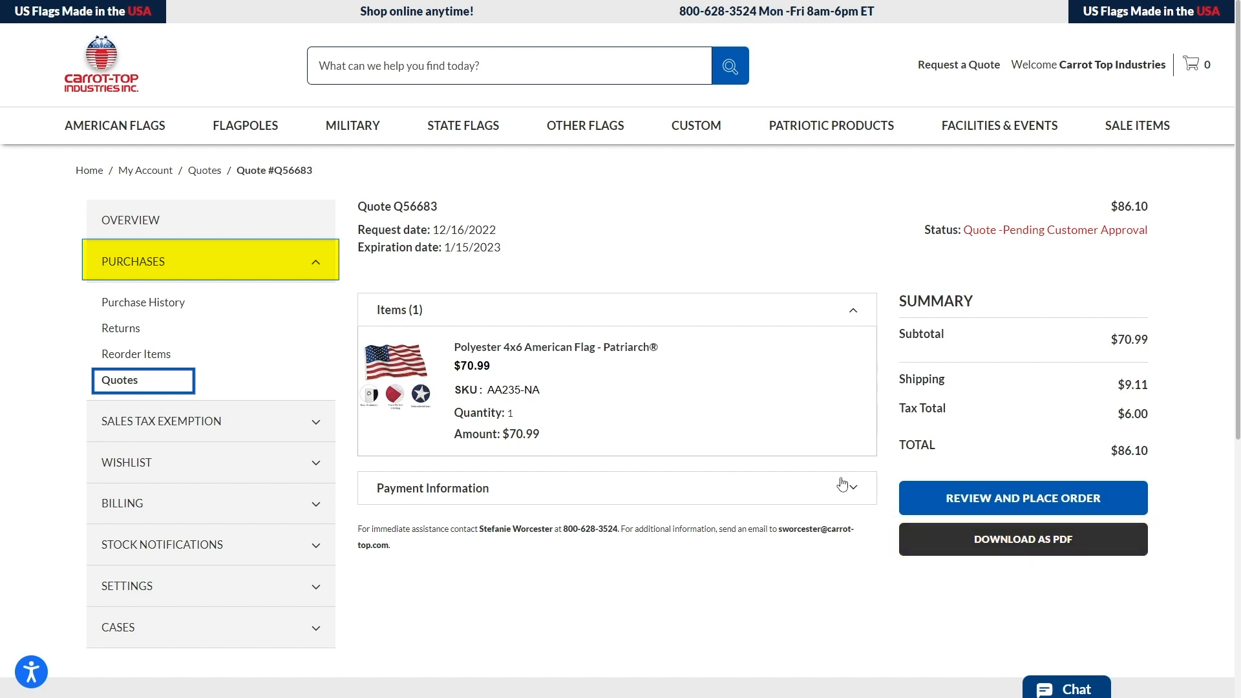
pyautogui.click(614, 487)
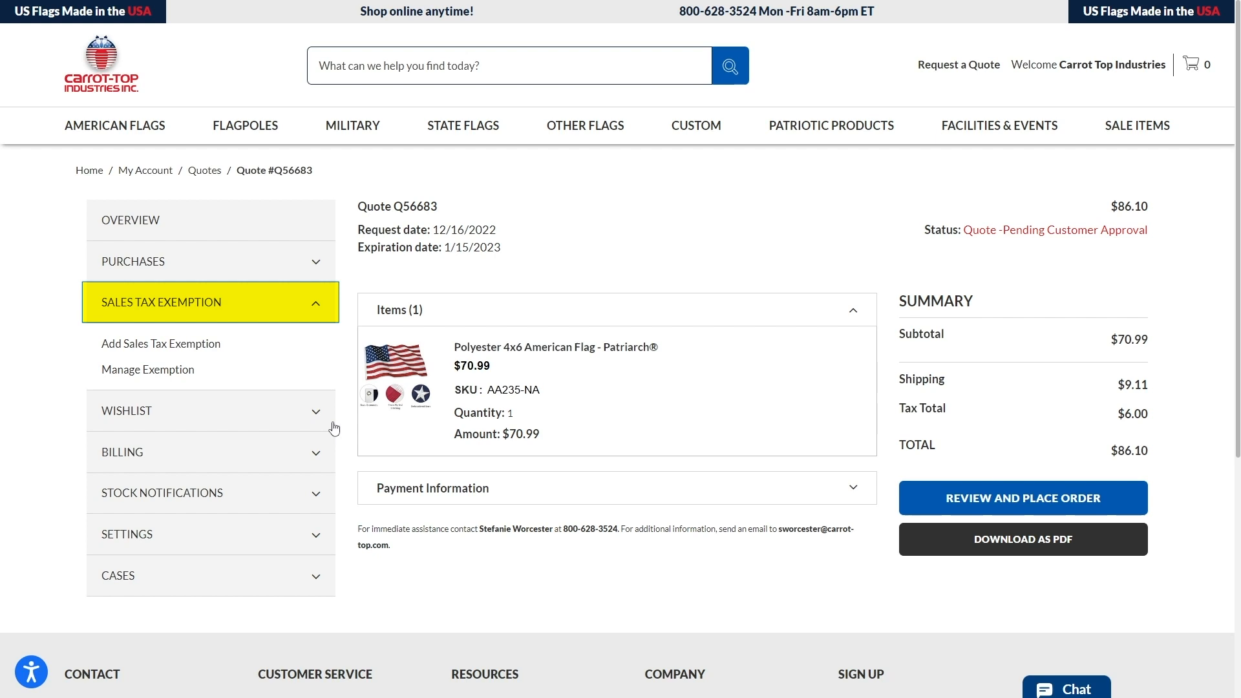
pyautogui.moveTo(161, 343)
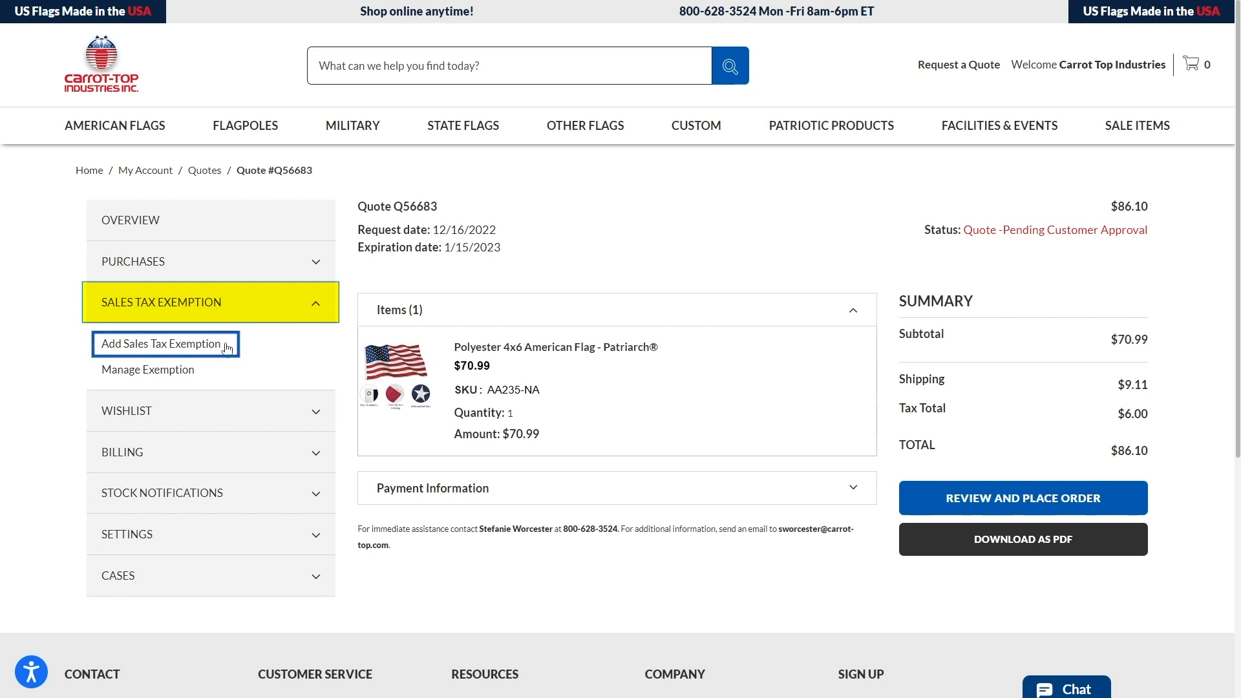
# - View the Add Sales Tax Exemption form, then the rejected North Carolina exemption record
pyautogui.click(161, 343)
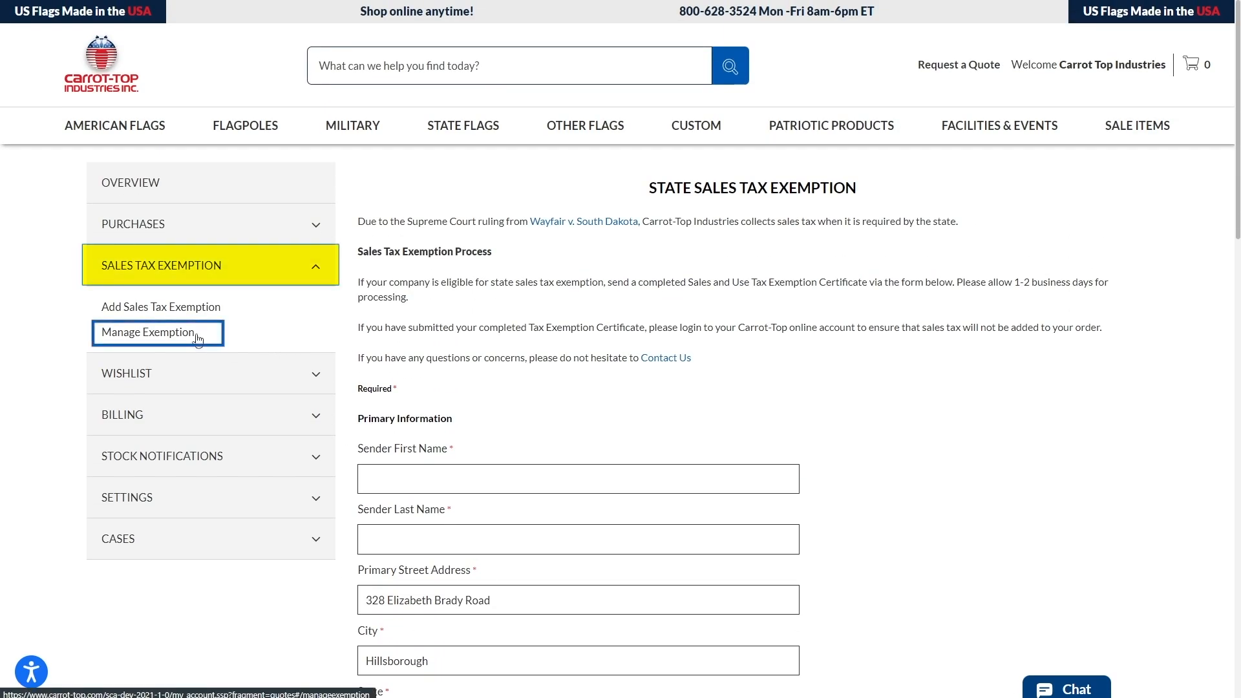
pyautogui.click(148, 332)
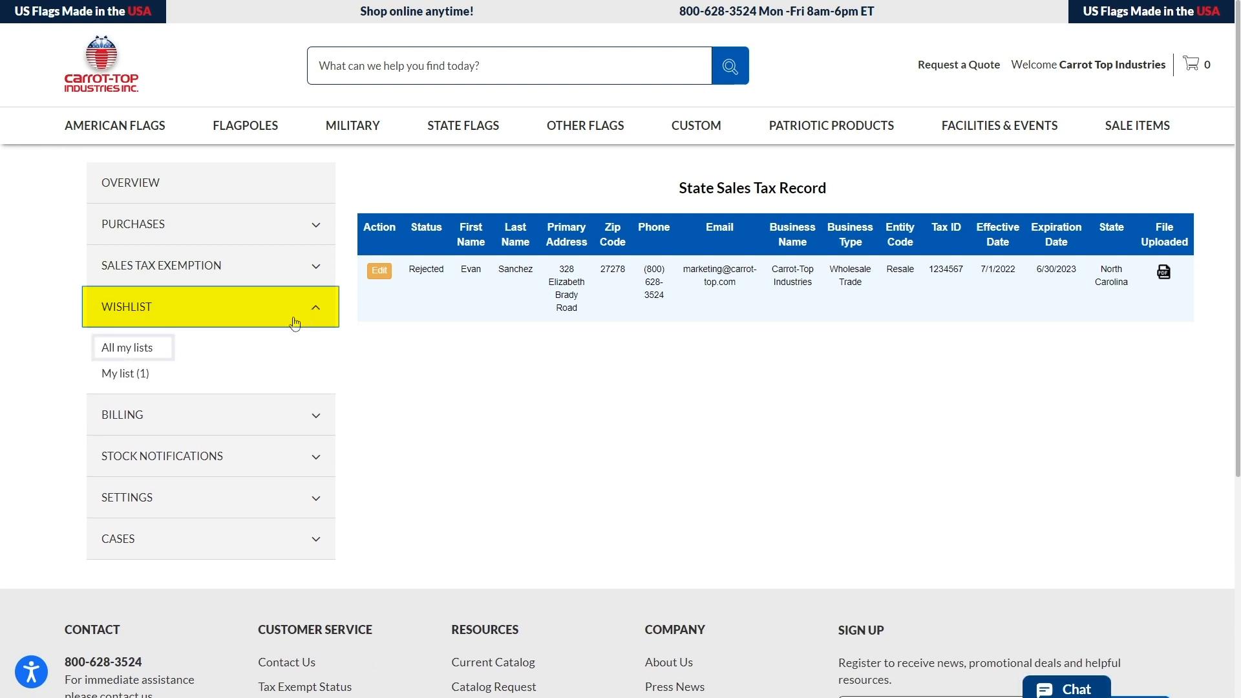
# - View all wishlists, open My list with the telescoping flag pole, and expand Billing
pyautogui.click(124, 348)
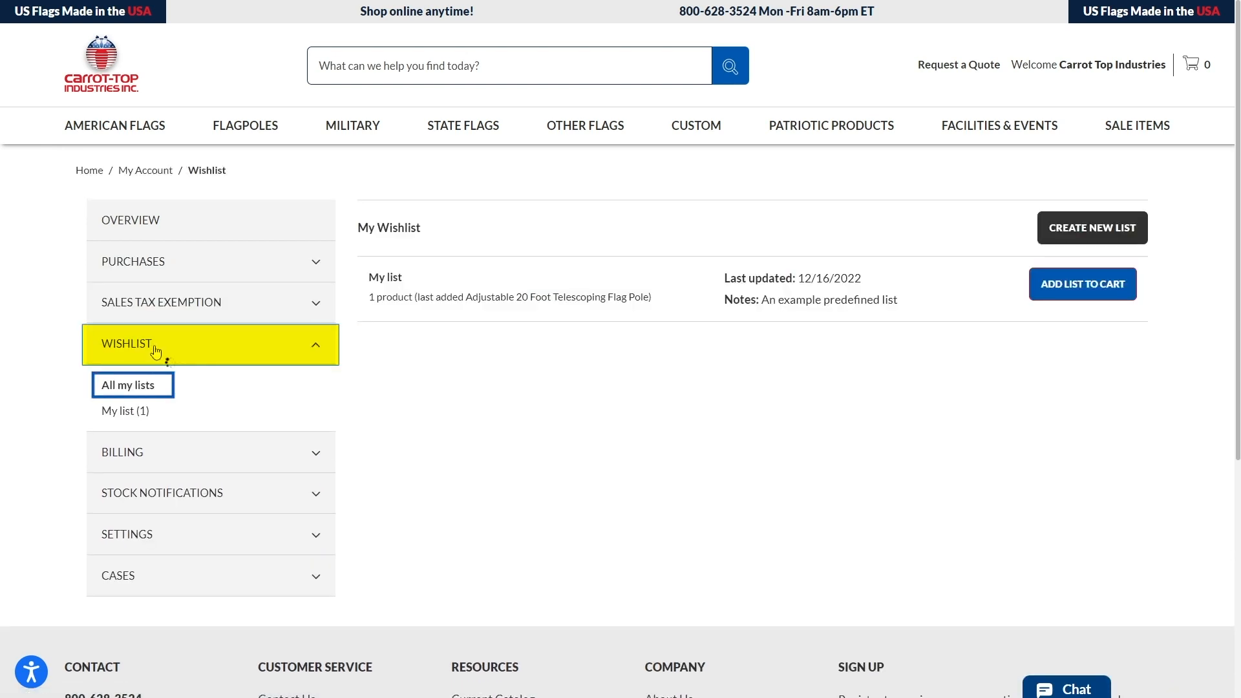
pyautogui.moveTo(182, 391)
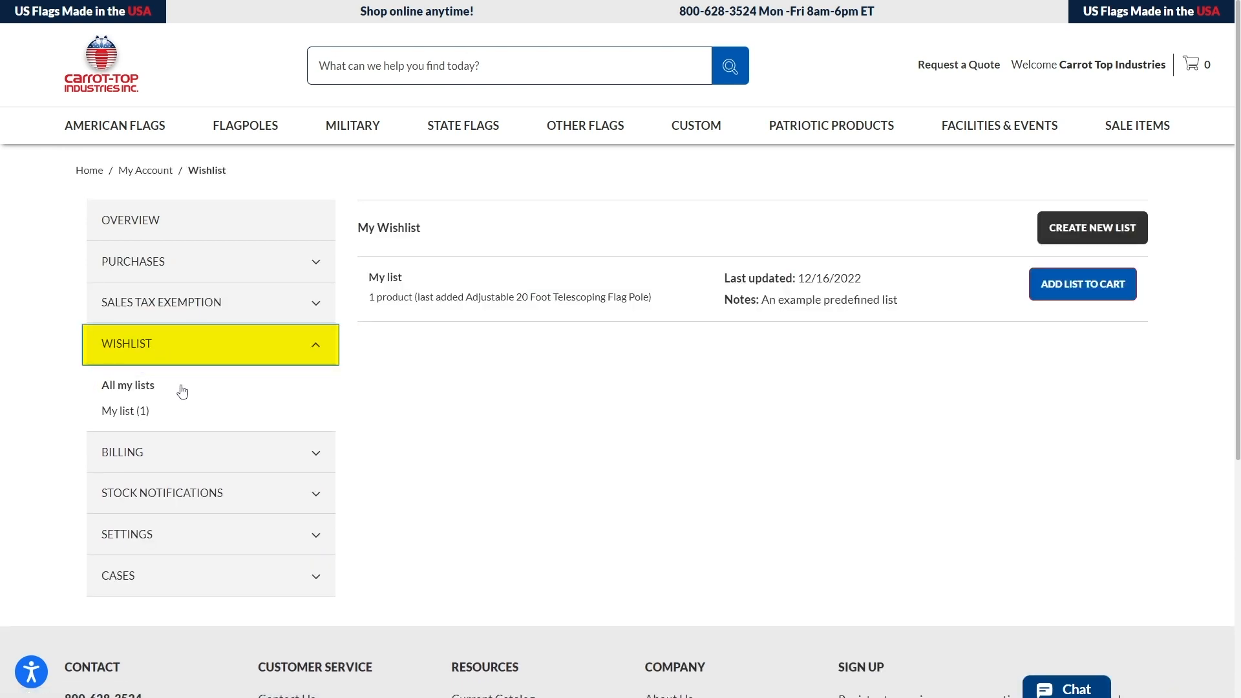
pyautogui.click(124, 411)
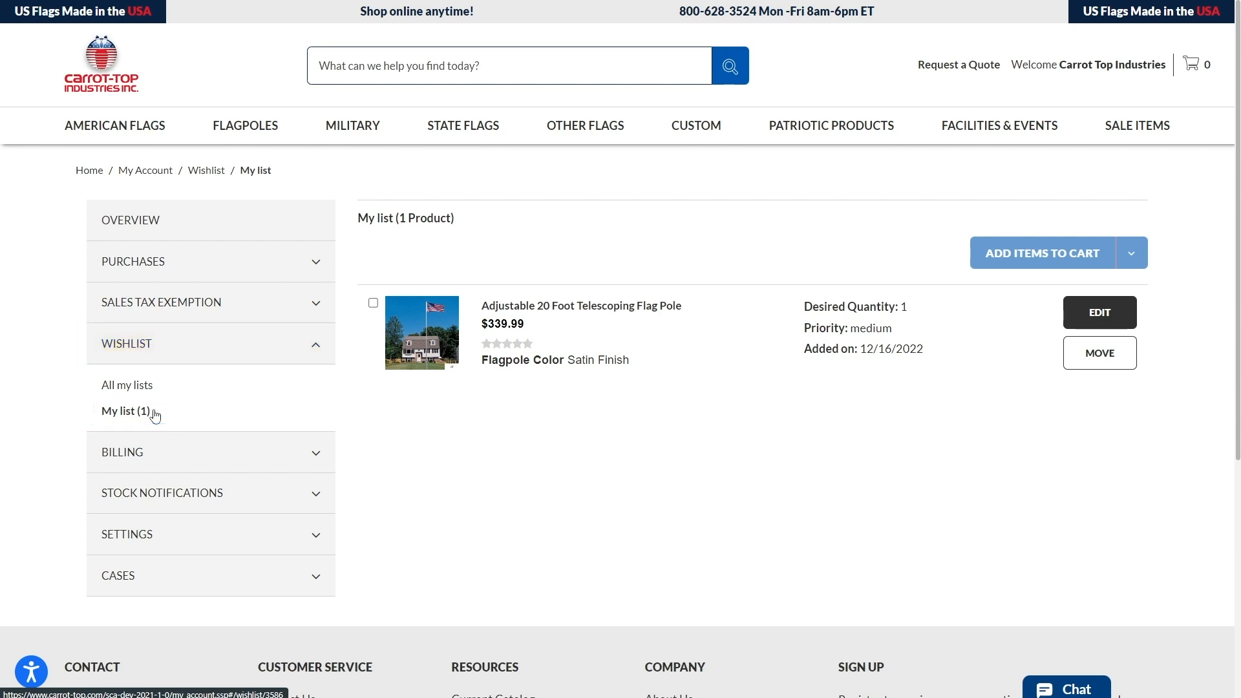
pyautogui.click(125, 343)
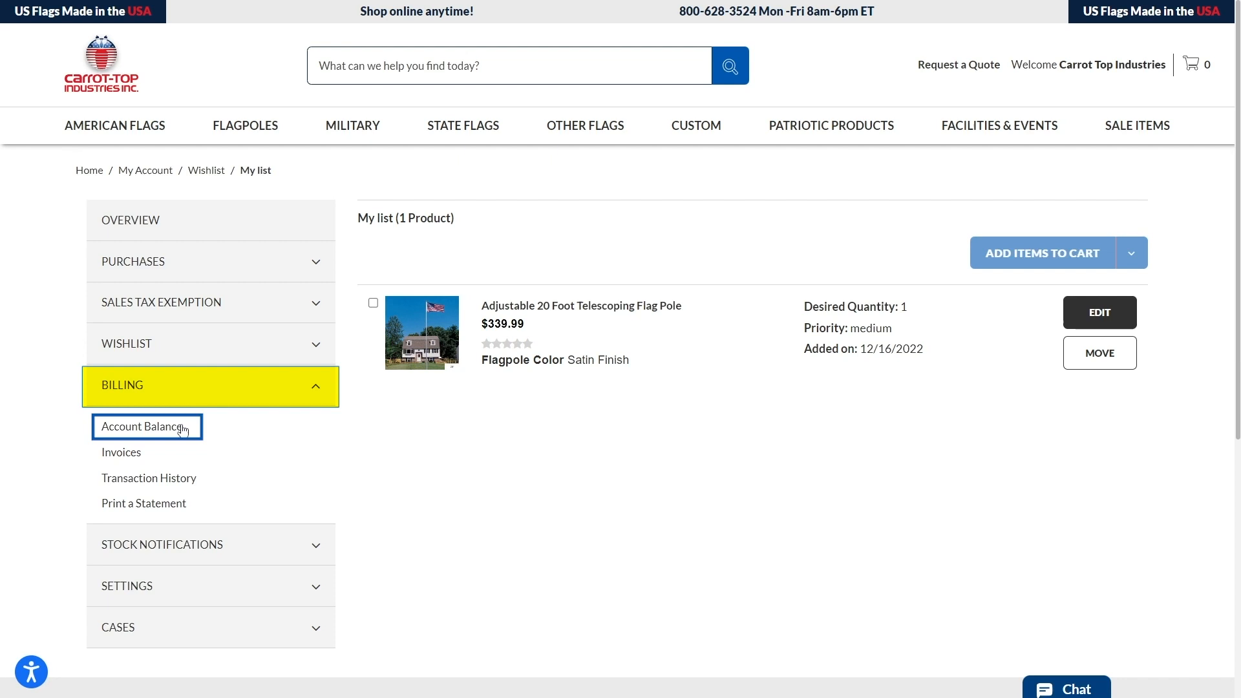
# - View the account balance and the invoices, toggling between open and paid-in-full
pyautogui.click(144, 426)
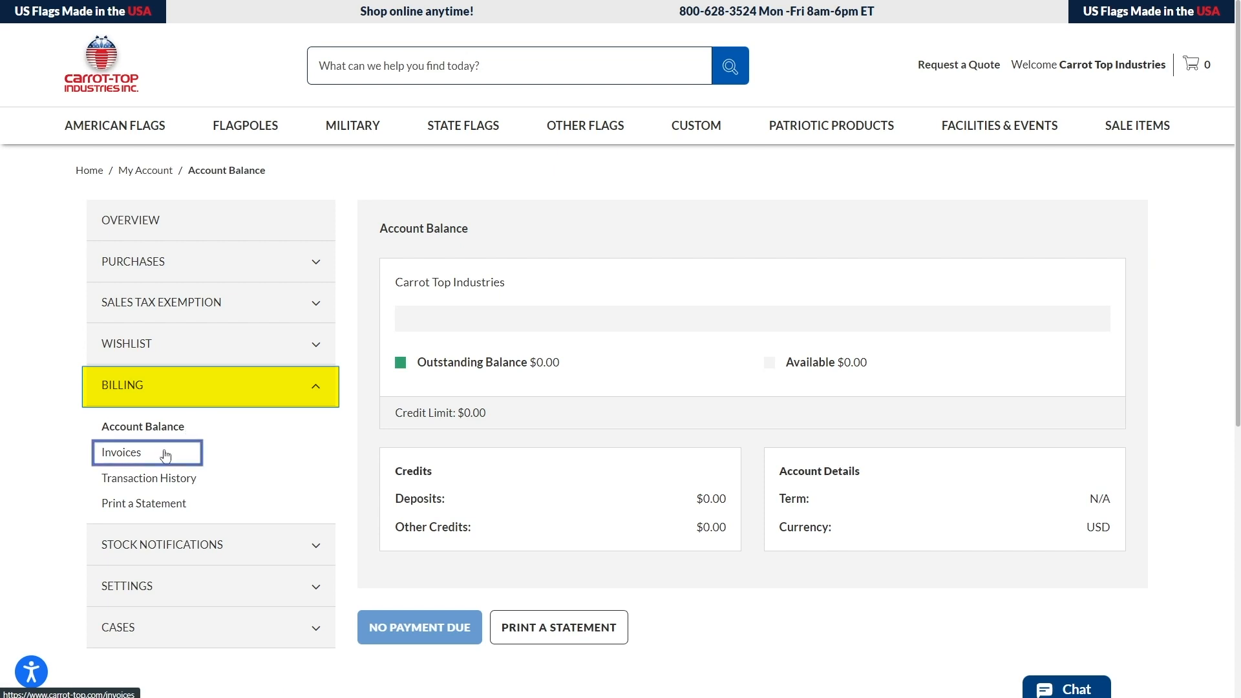
pyautogui.click(121, 451)
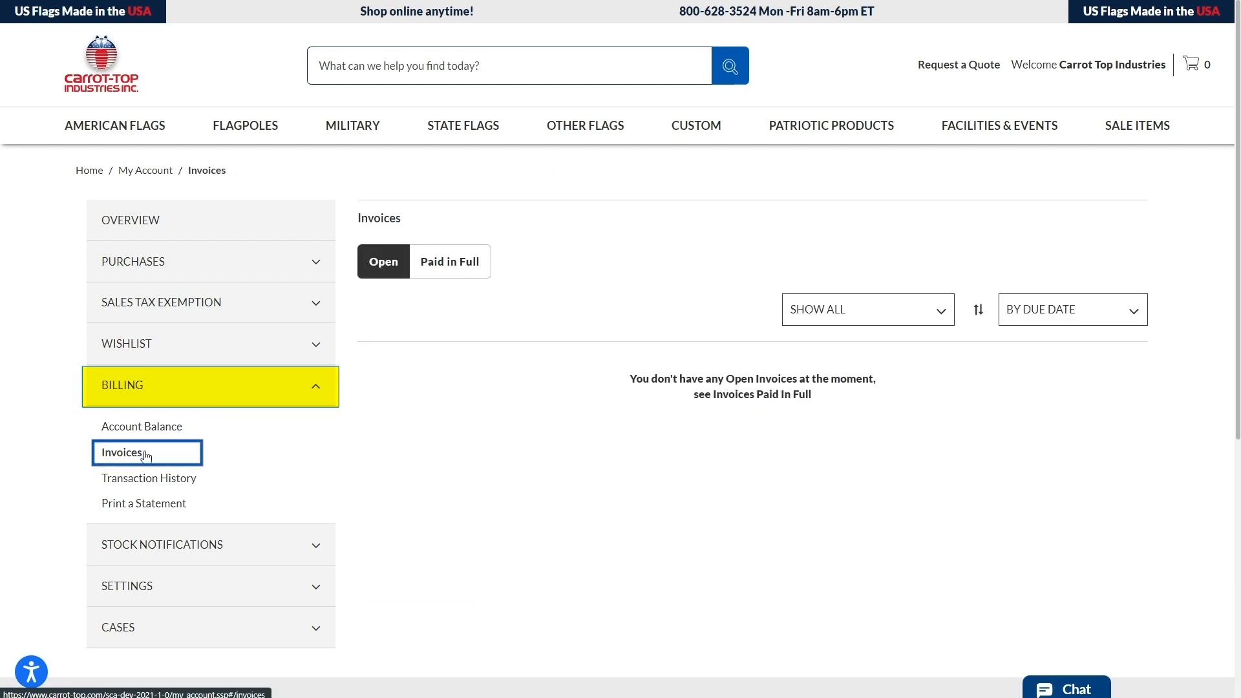
pyautogui.click(449, 261)
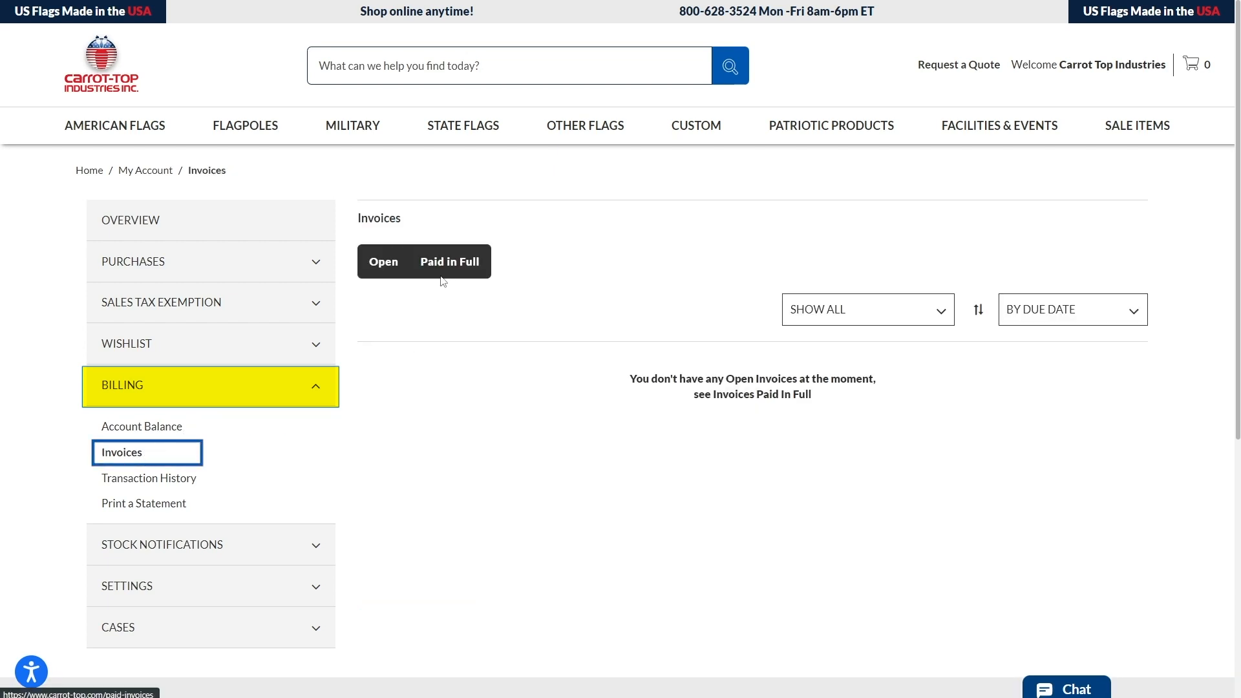
pyautogui.click(448, 261)
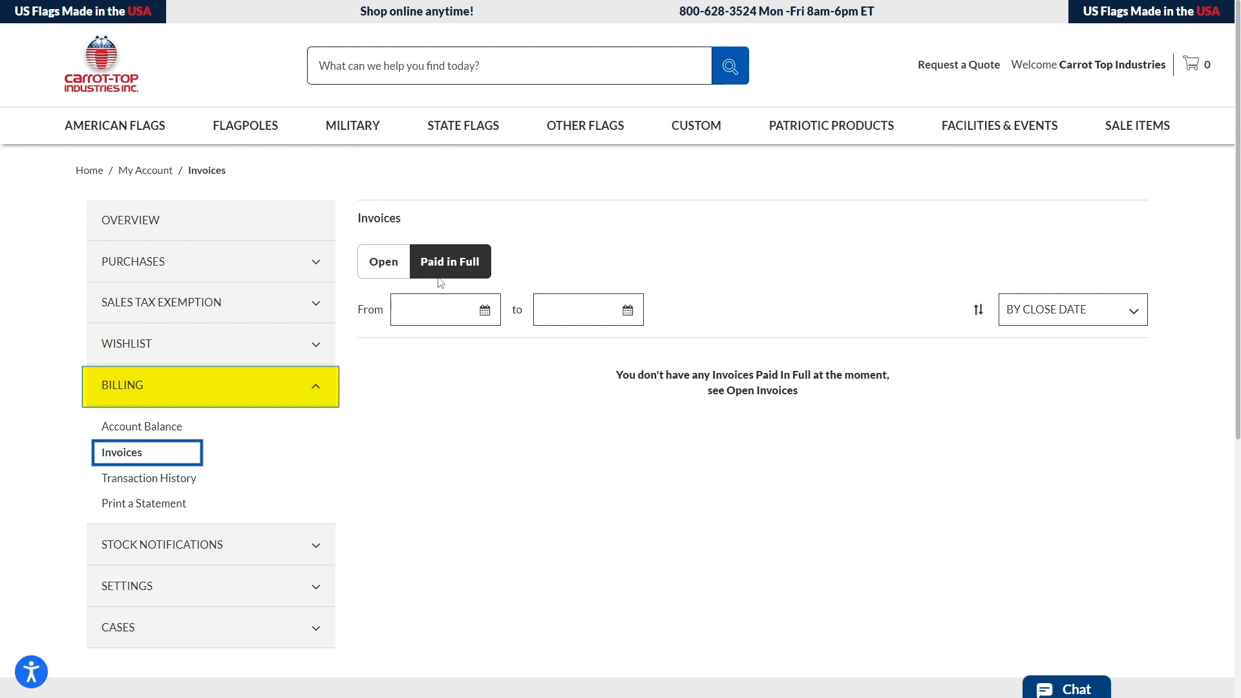
pyautogui.click(435, 309)
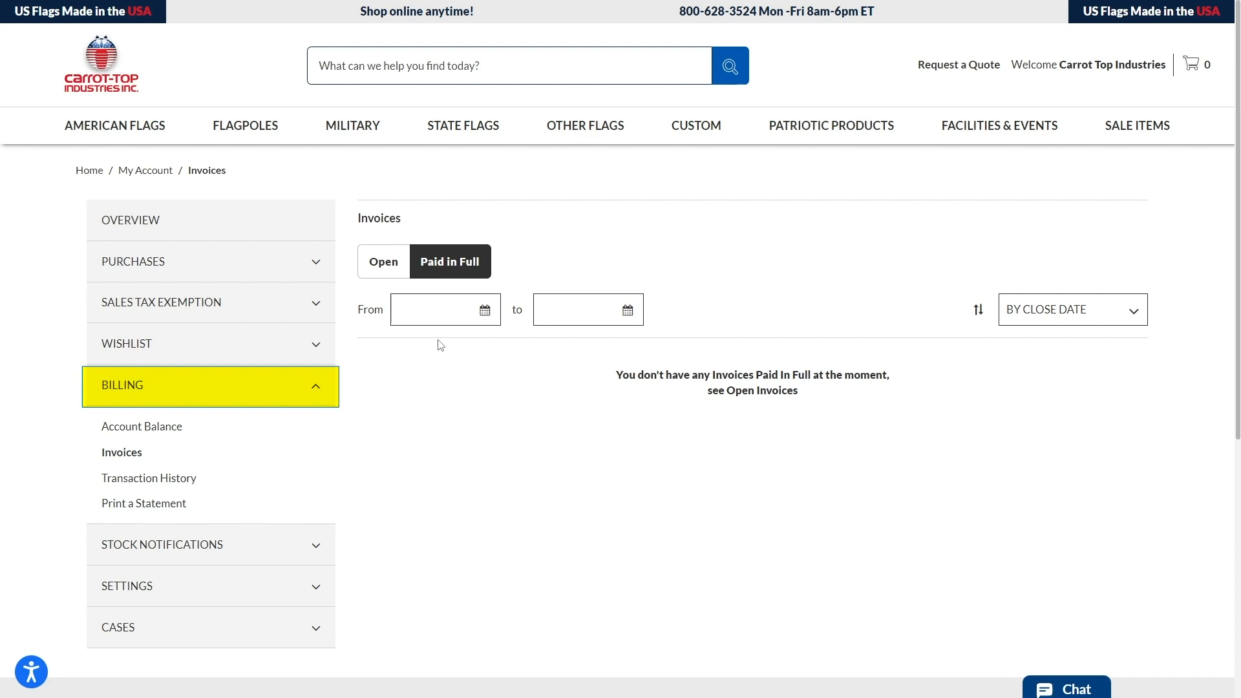
# - View transaction history, cash receipt CS72174 ($51.03), and the Print a Statement form
pyautogui.click(149, 478)
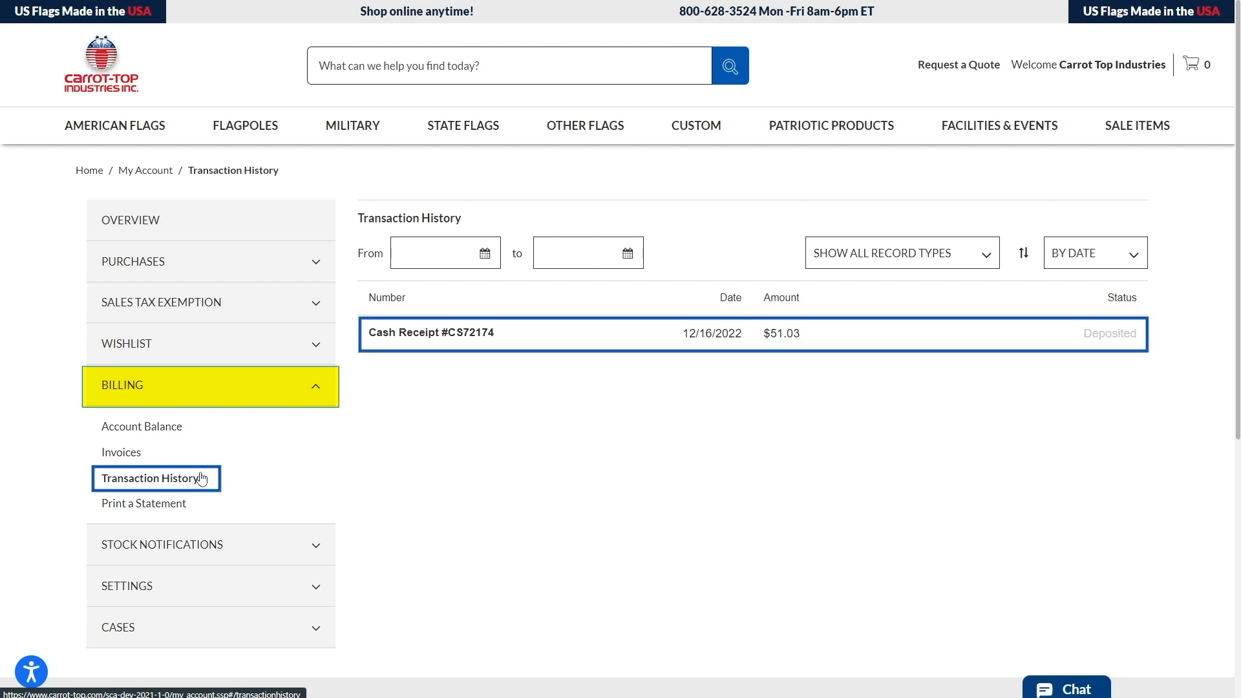
pyautogui.moveTo(416, 341)
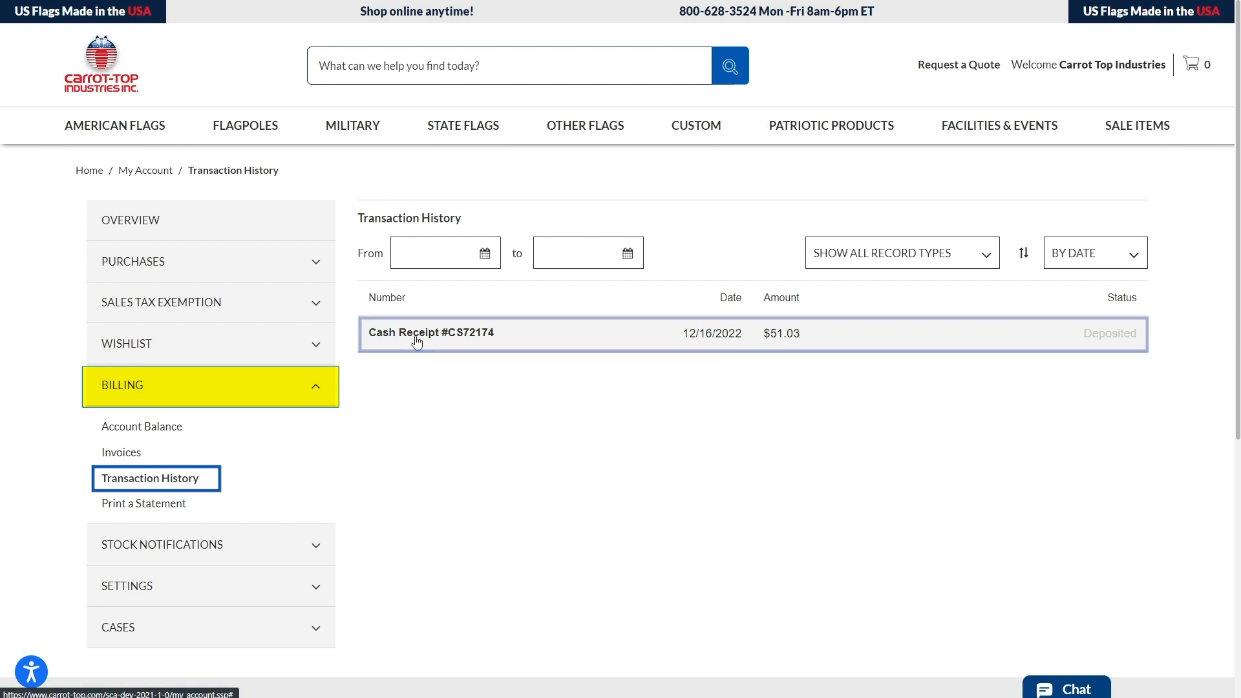
pyautogui.click(430, 332)
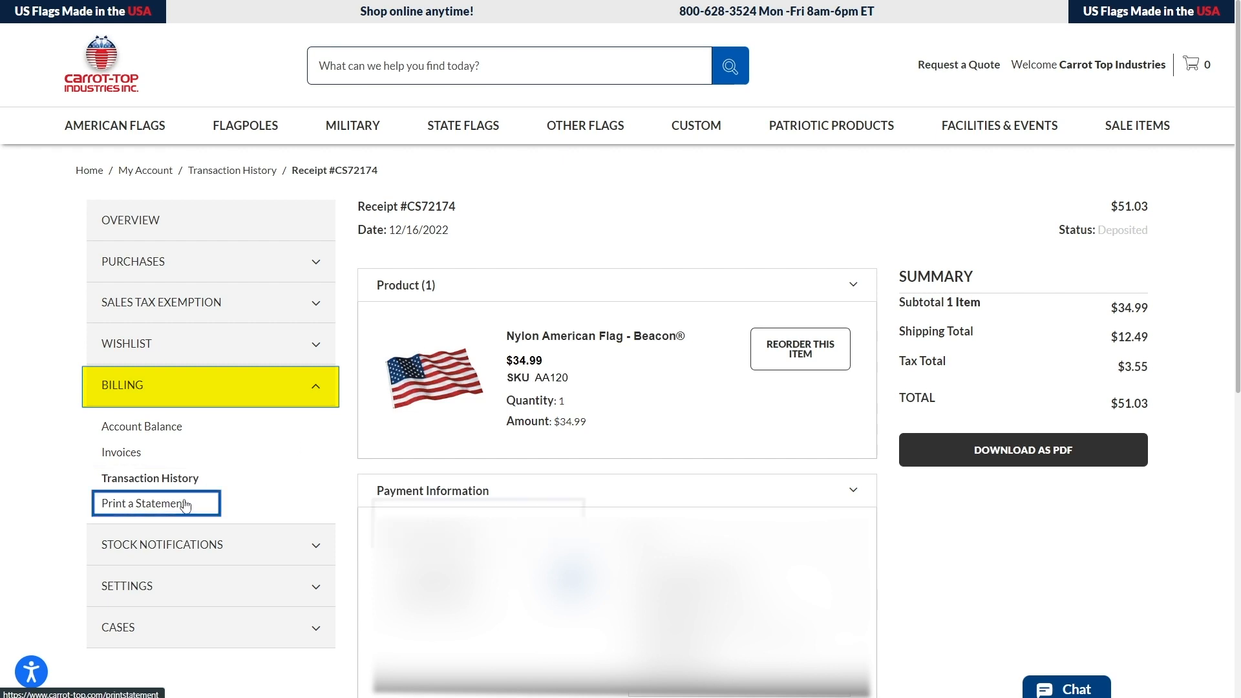
pyautogui.click(149, 503)
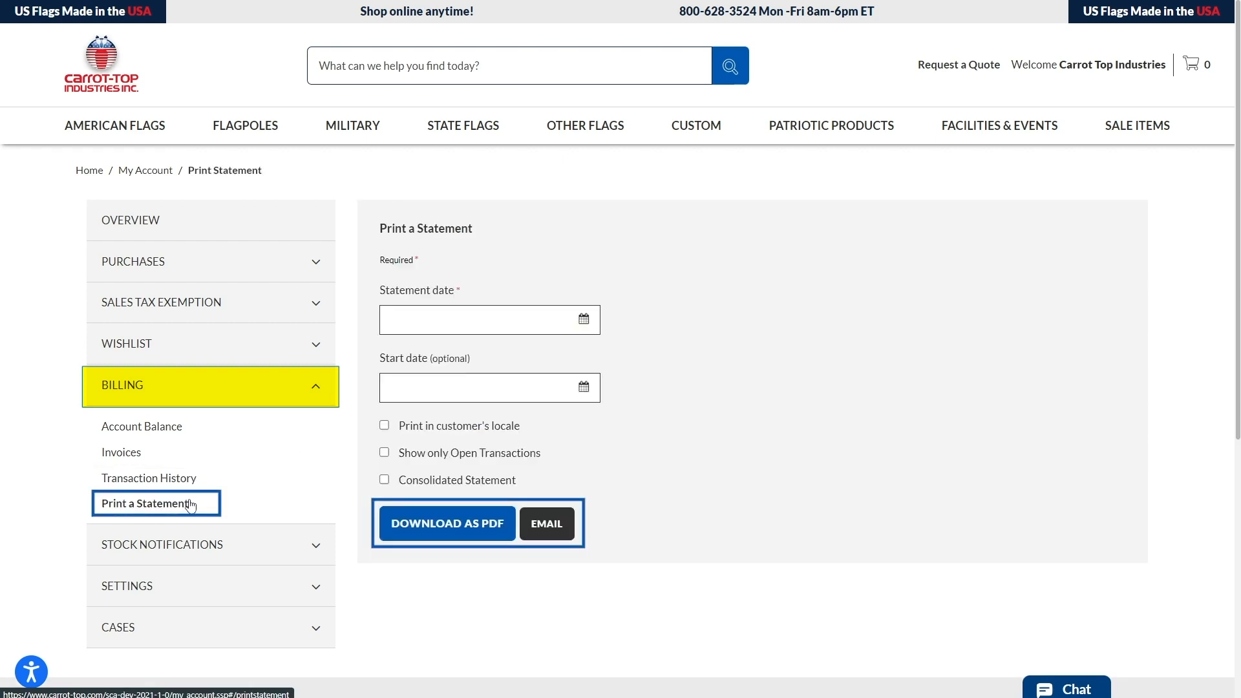
pyautogui.click(483, 318)
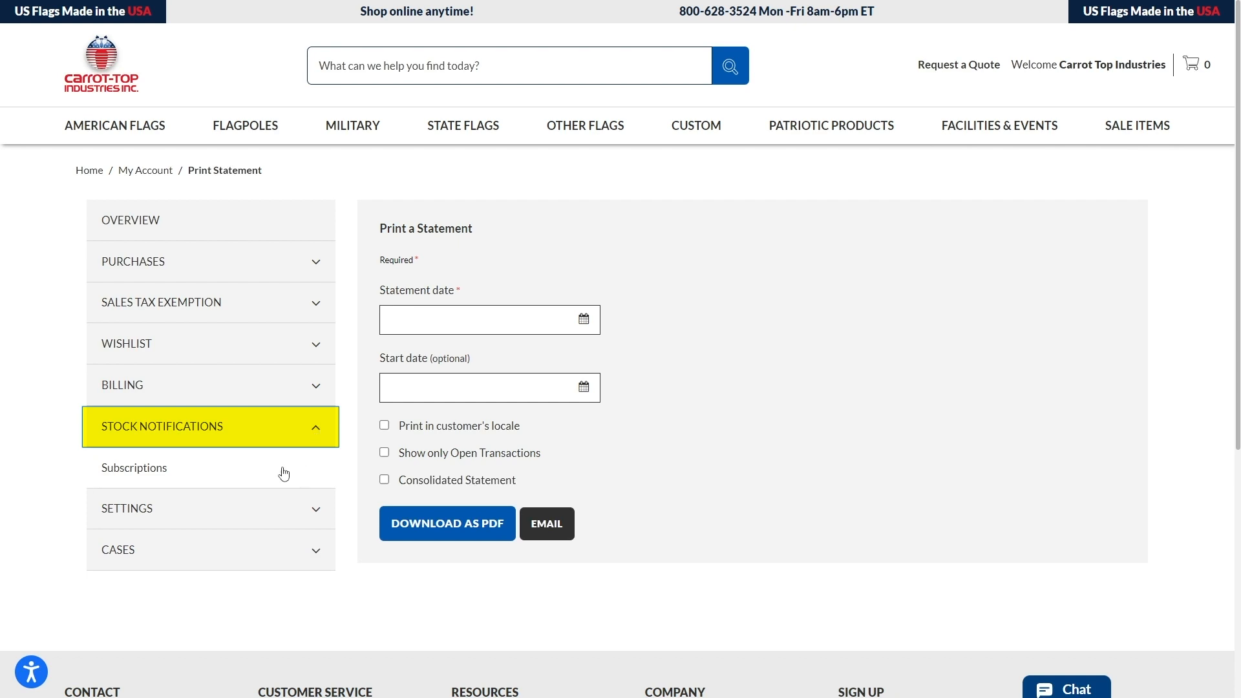
# - View the 30' yardarm flagpole subscription, expanding and collapsing its details, then expand Settings
pyautogui.click(133, 467)
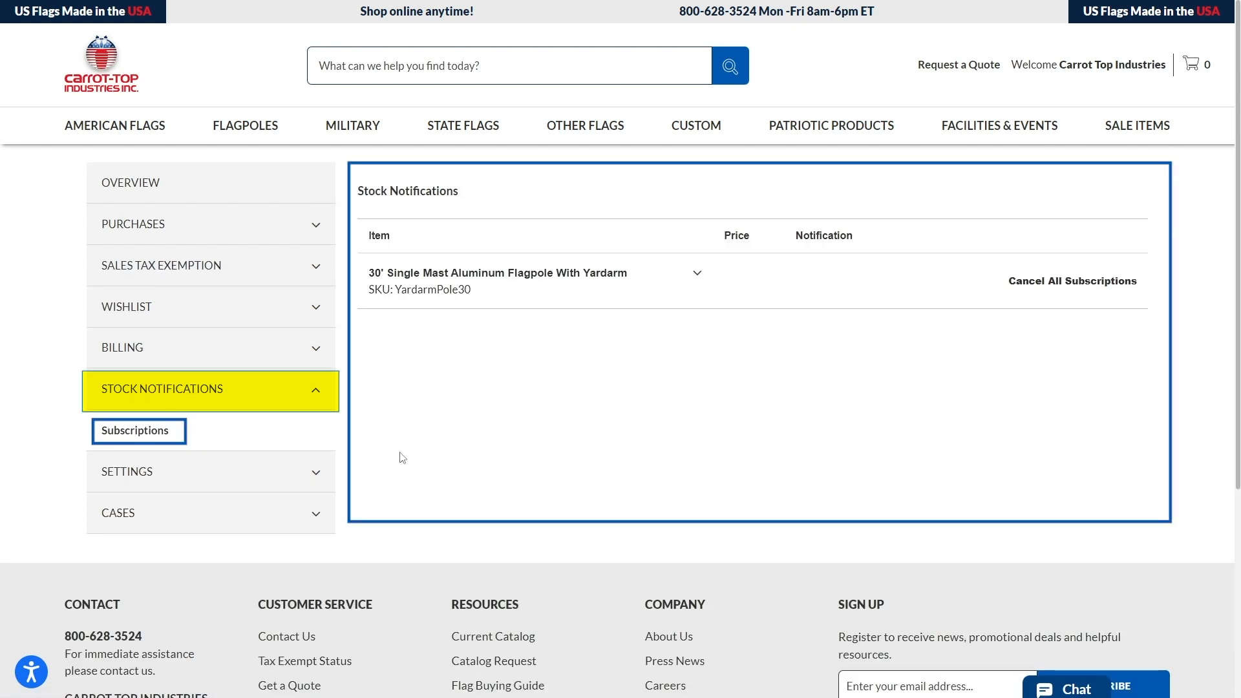
pyautogui.click(697, 272)
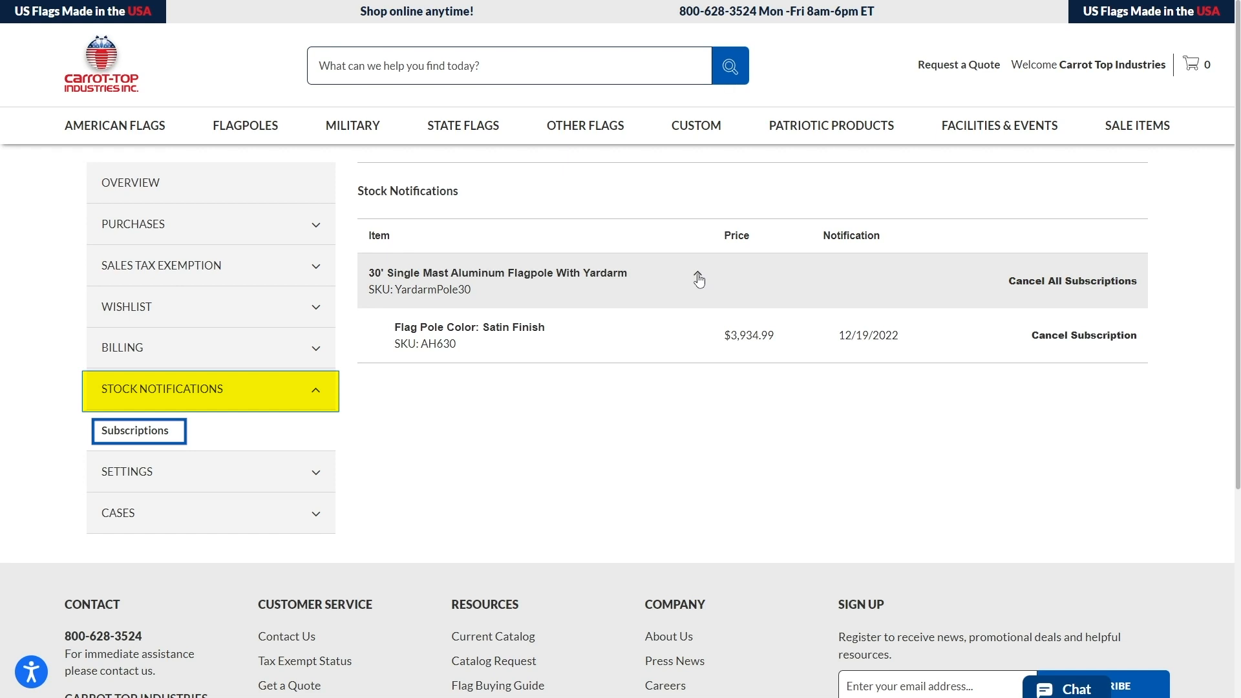
pyautogui.moveTo(1083, 335)
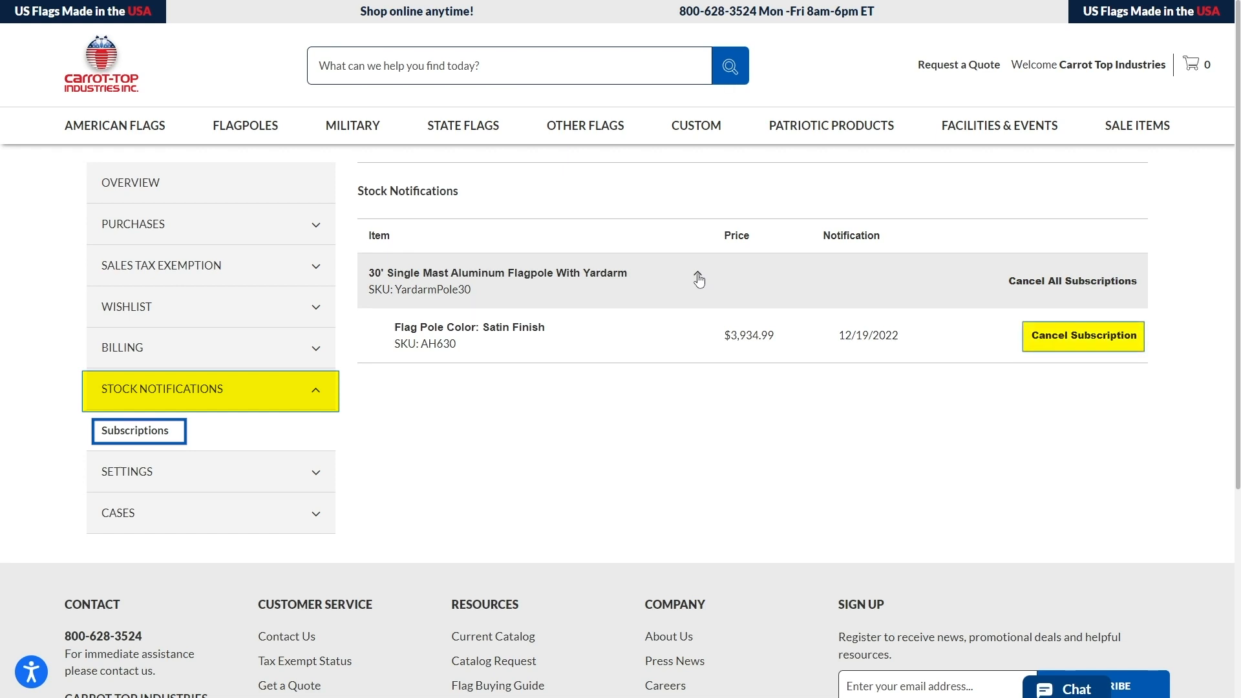
pyautogui.click(698, 279)
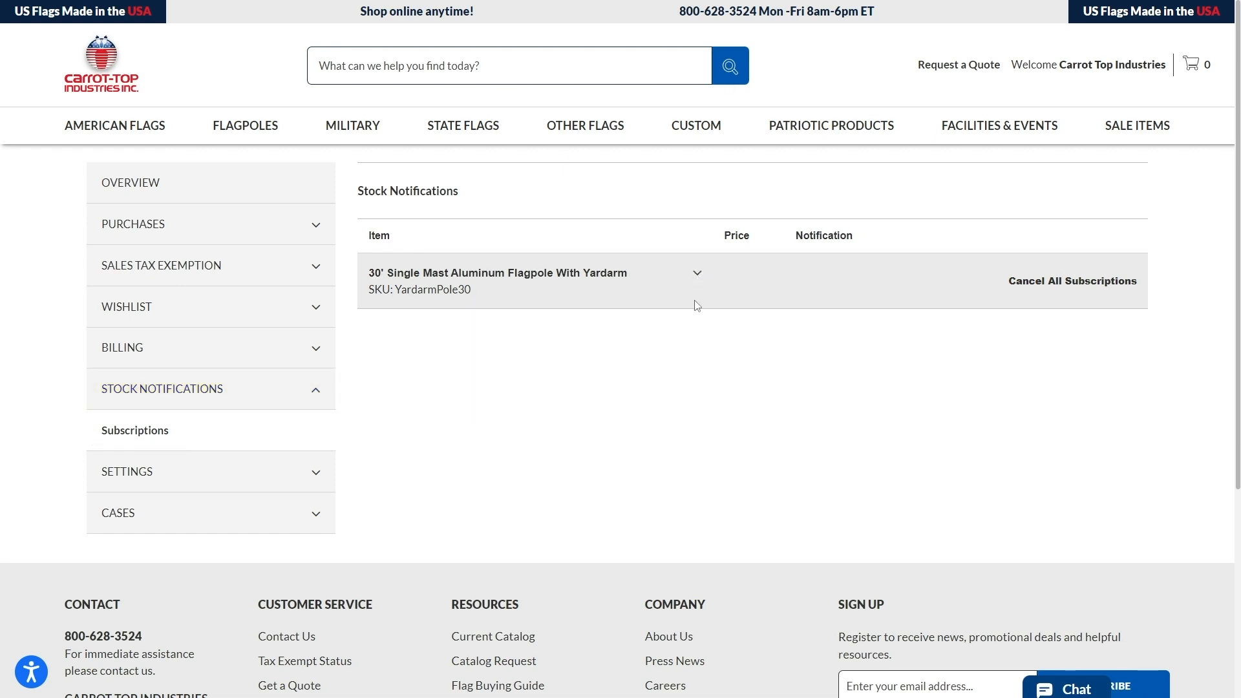
pyautogui.click(162, 388)
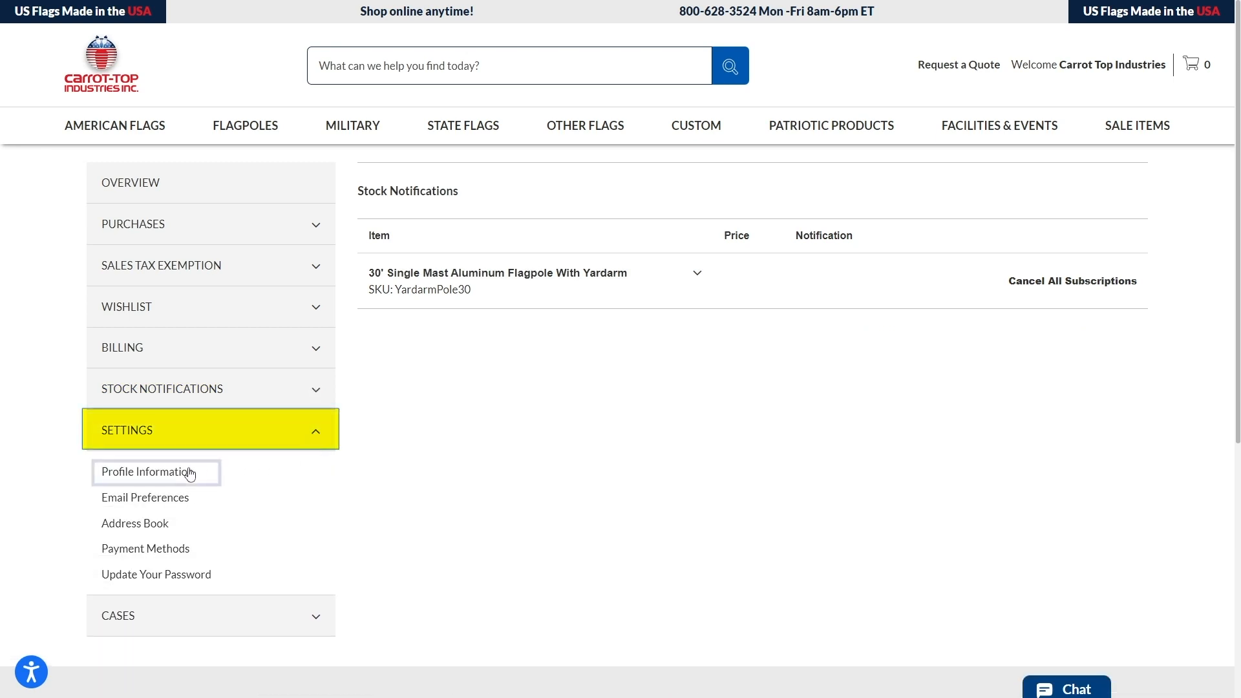
# - Browse Profile Information, Email Preferences, Address Book, Payment Methods and the password change form
pyautogui.click(147, 472)
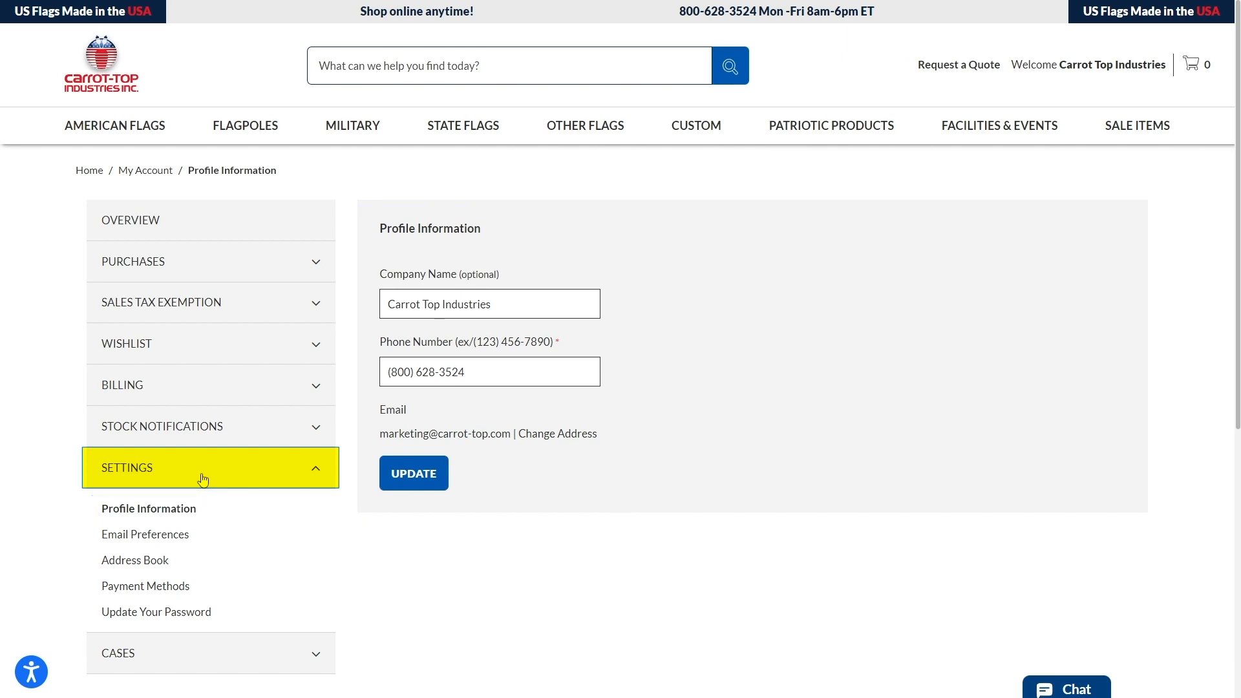
pyautogui.click(146, 533)
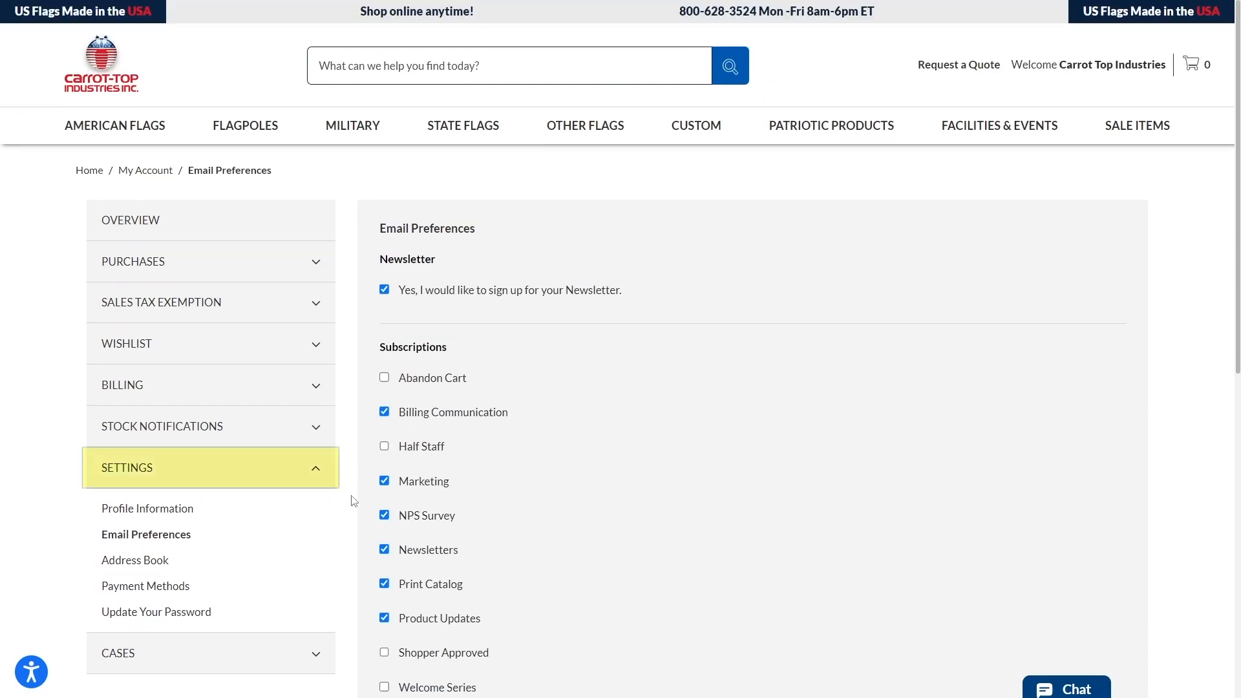
pyautogui.click(156, 561)
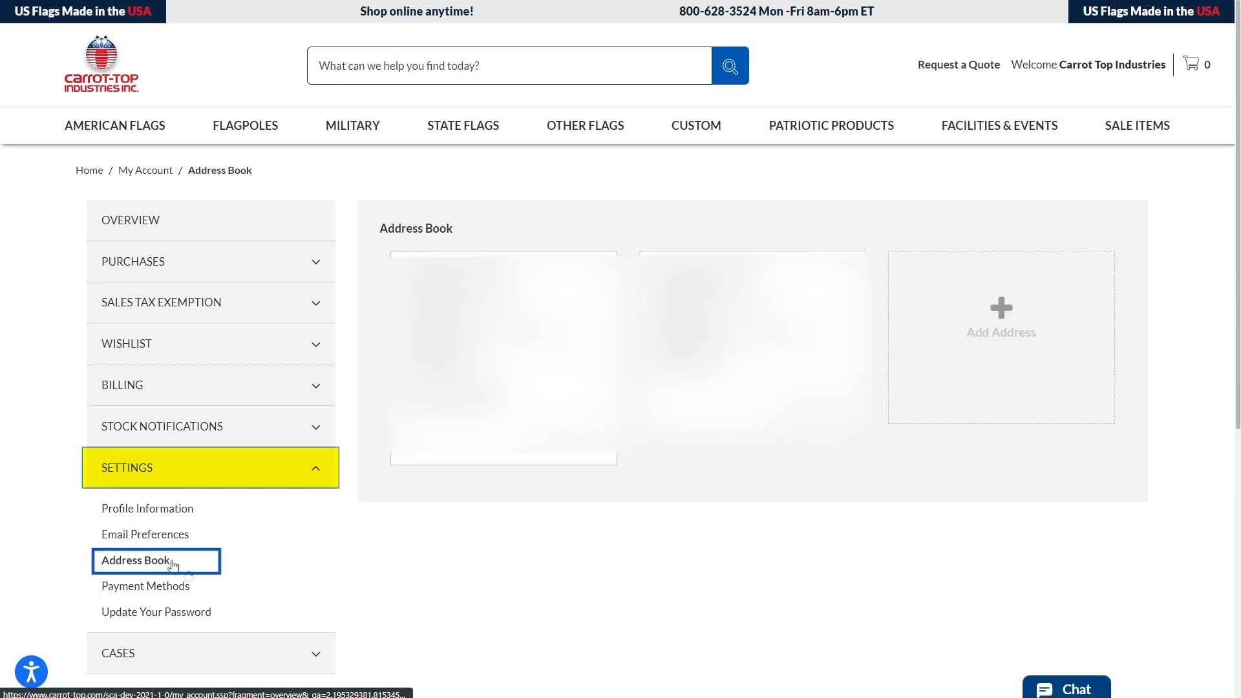
pyautogui.click(134, 561)
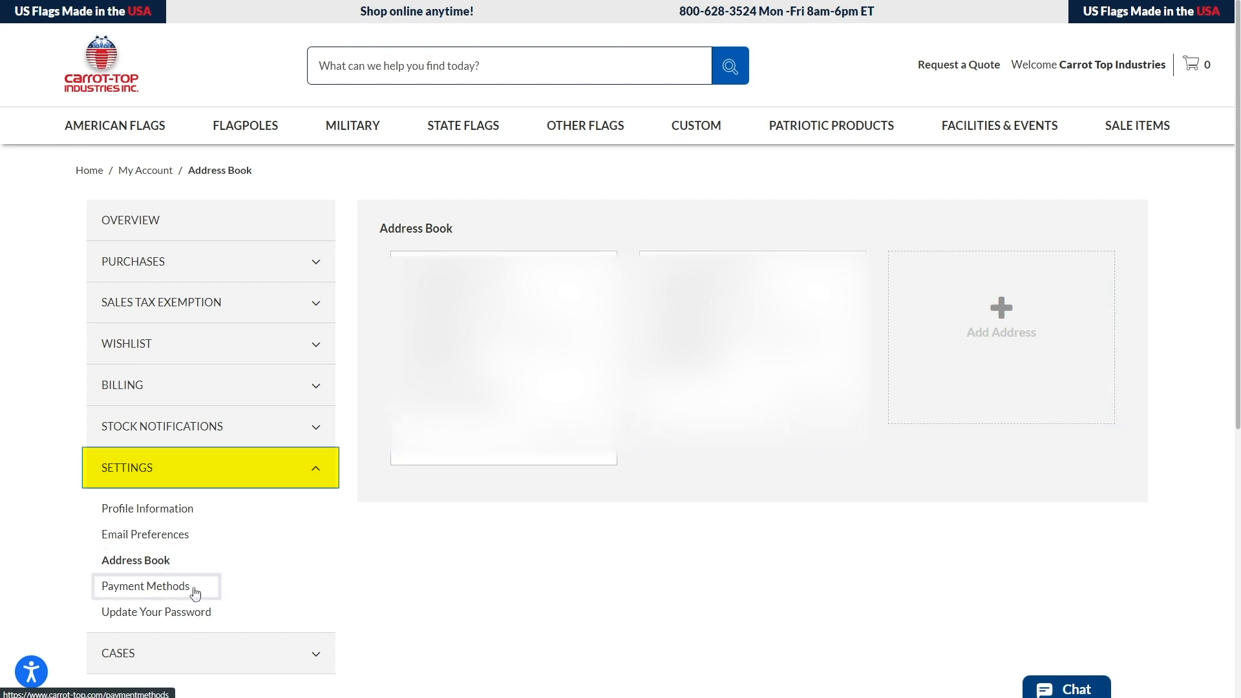
pyautogui.click(146, 586)
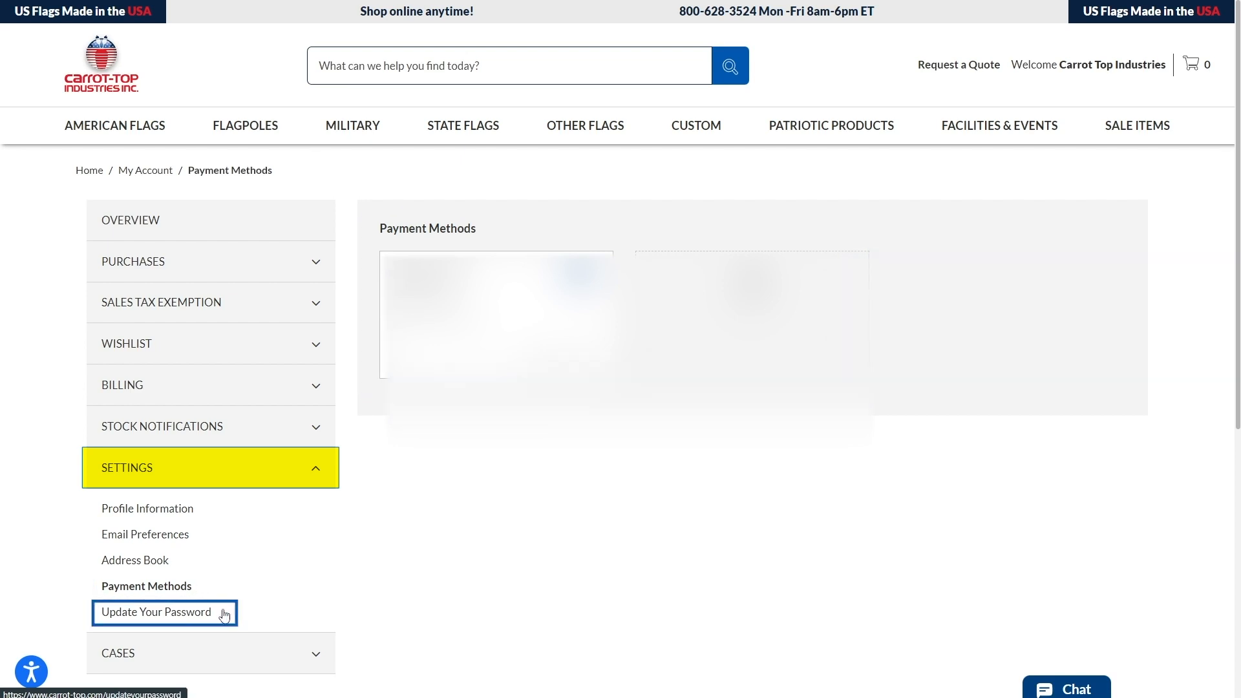
pyautogui.click(155, 612)
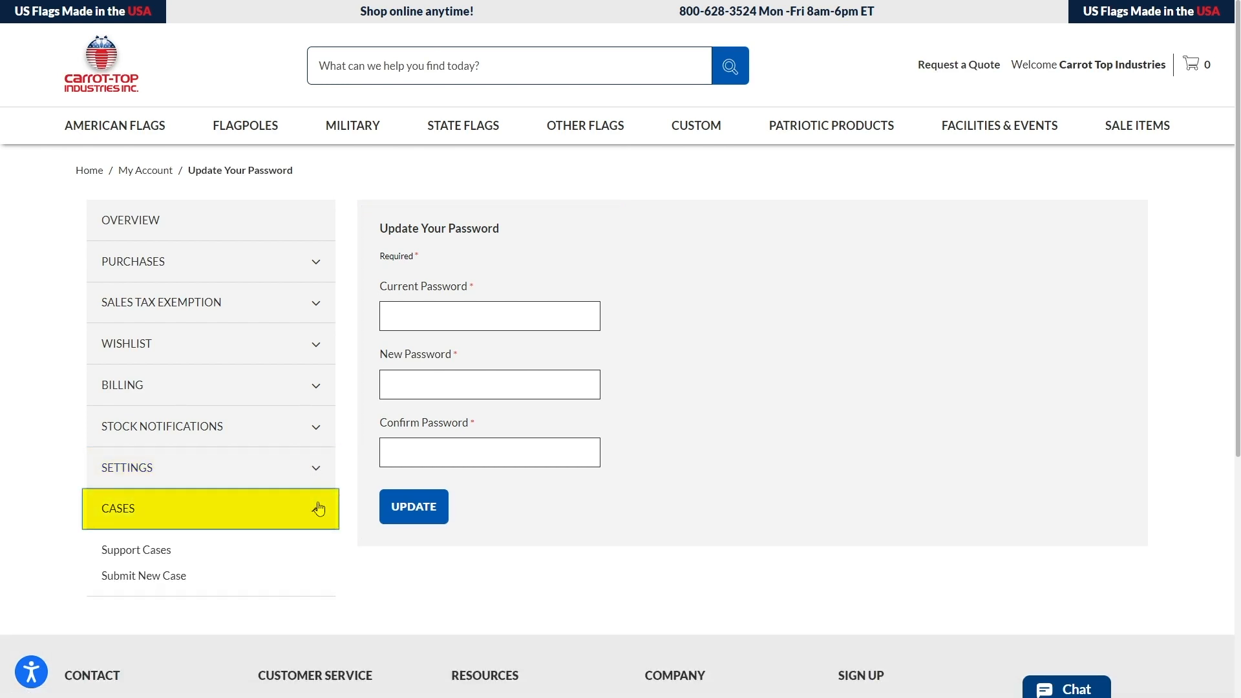
# - View the two closed support cases, then open Submit New Case with alternate email enabled
pyautogui.click(136, 550)
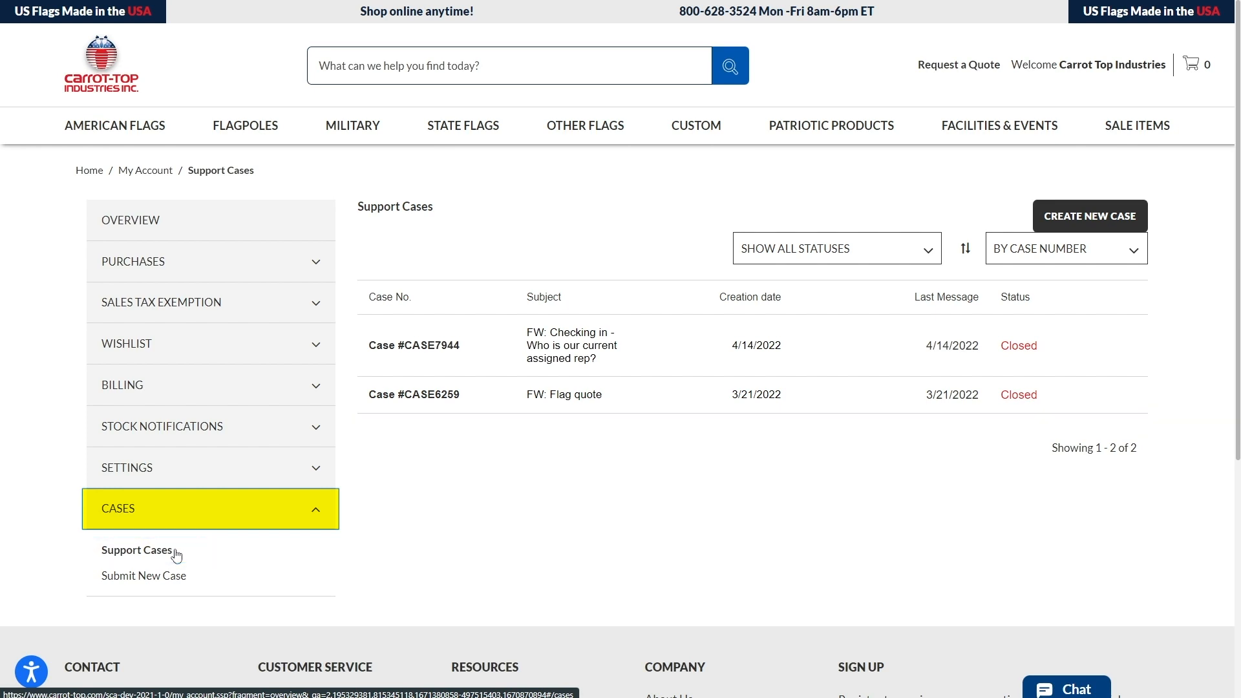
pyautogui.click(144, 575)
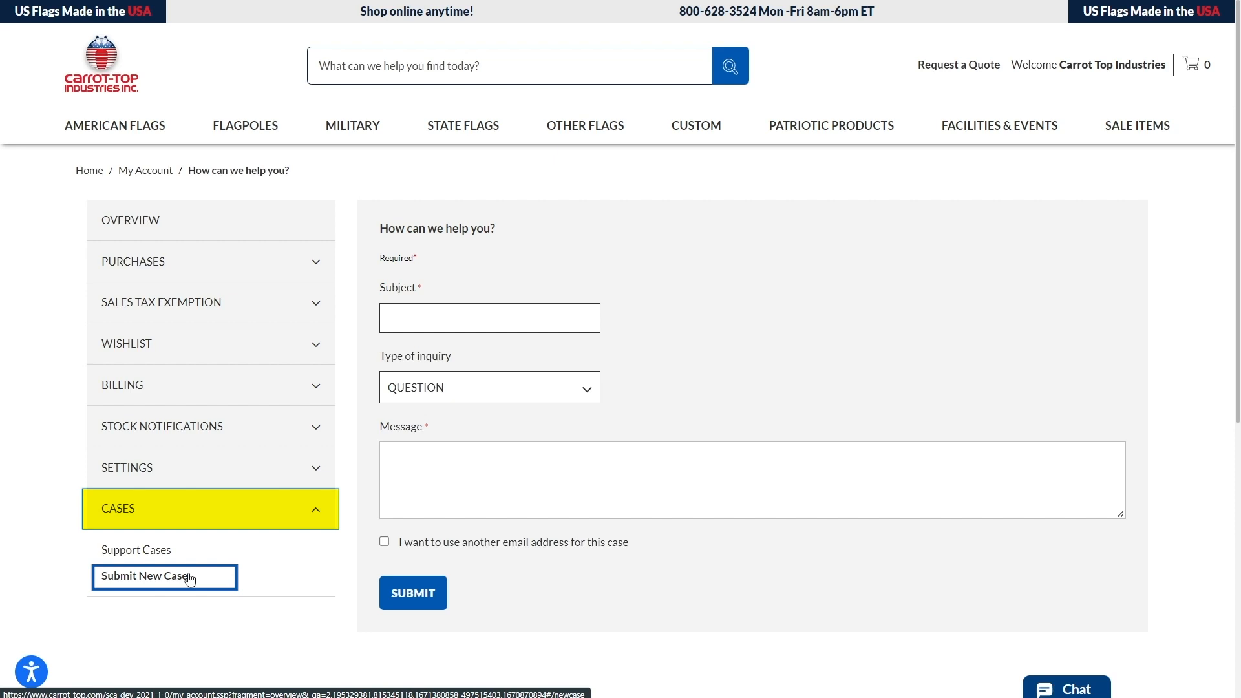
pyautogui.click(489, 317)
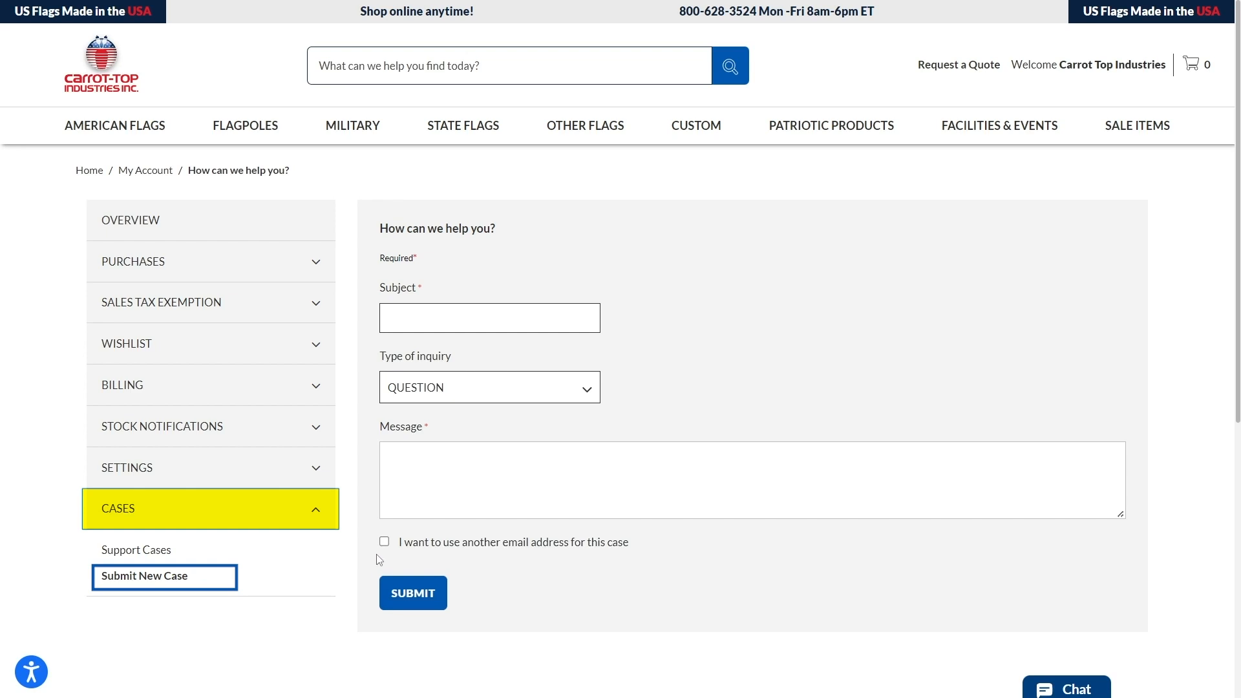
pyautogui.click(384, 541)
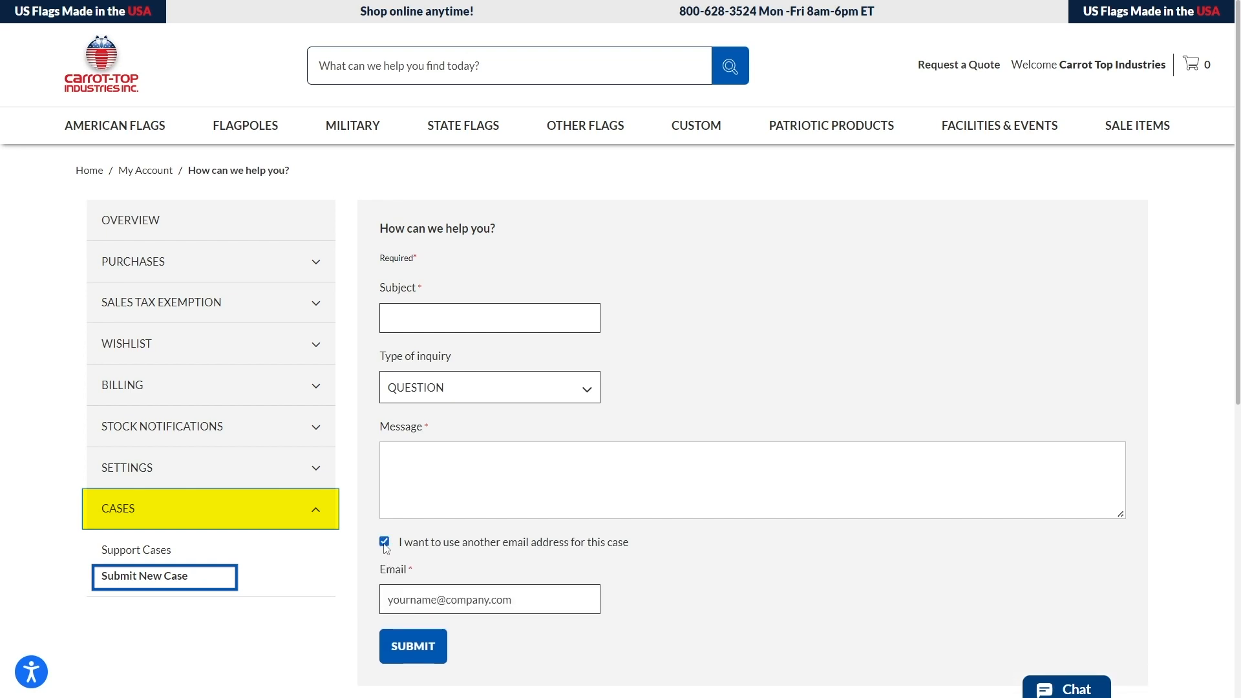